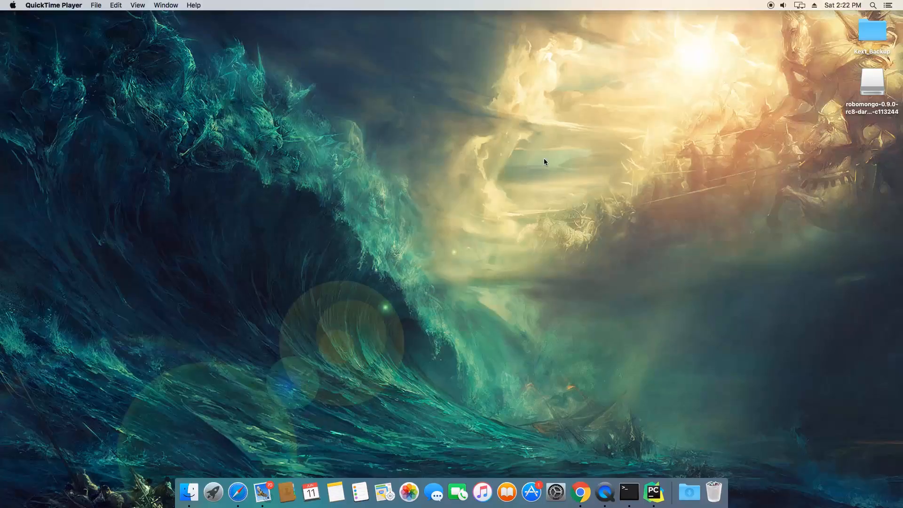
mouse_move(601, 360)
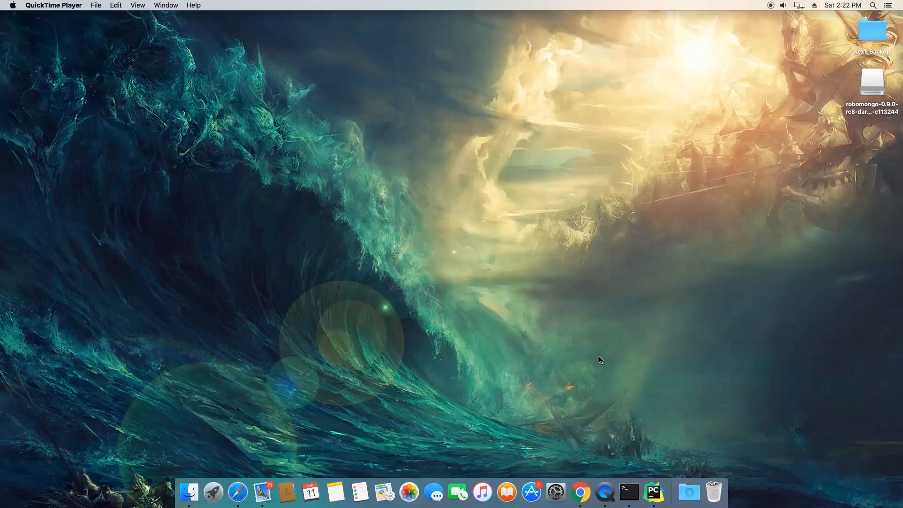
mouse_move(660, 450)
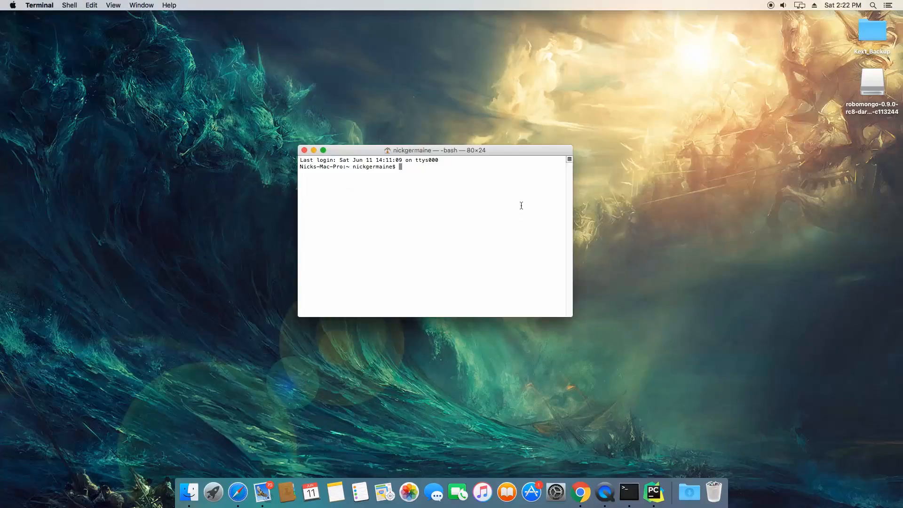
- Launch python3 and run import re to load the regular expression module
text(python3)
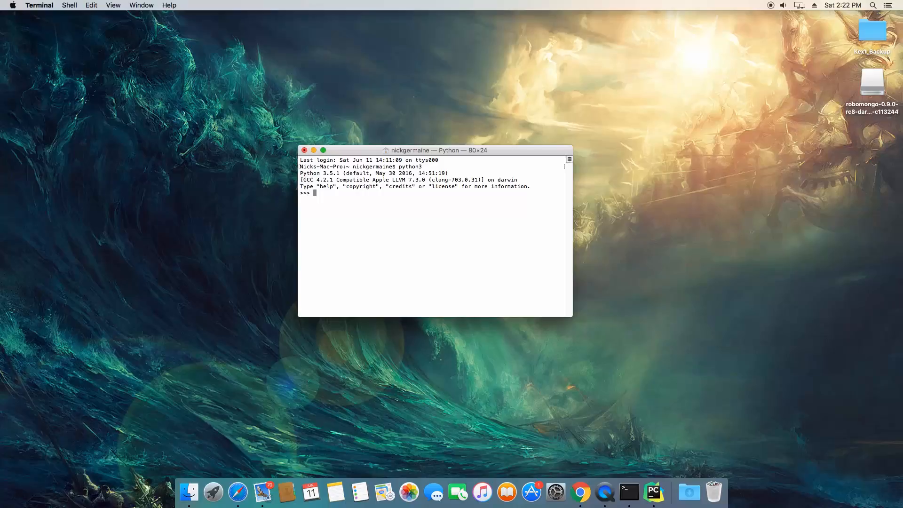
text(imp)
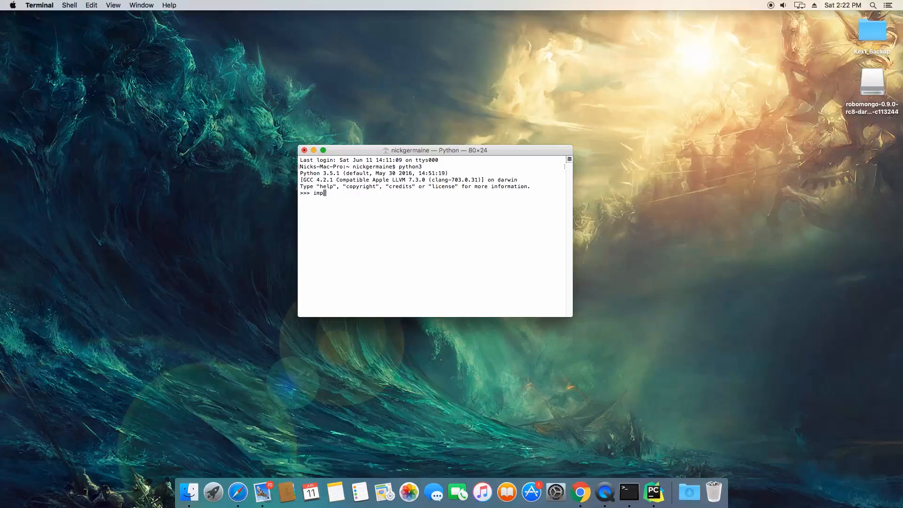
text(ort re)
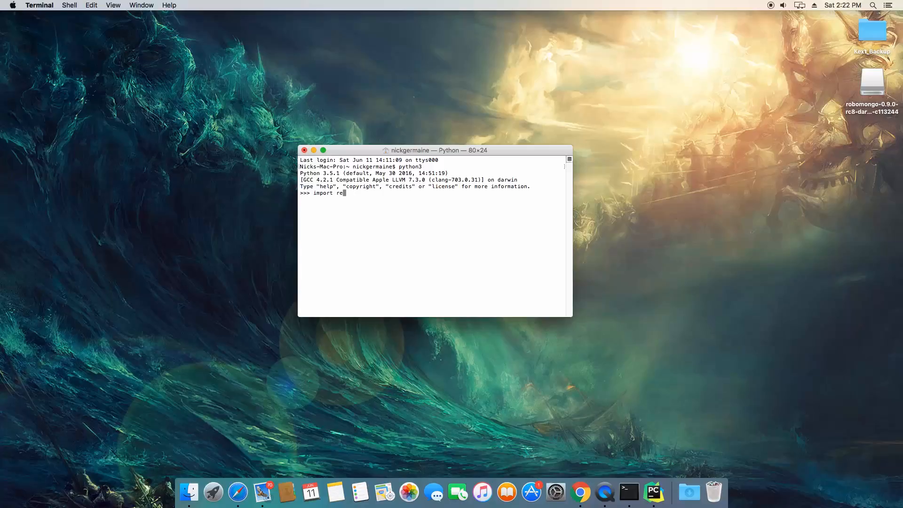
key(enter)
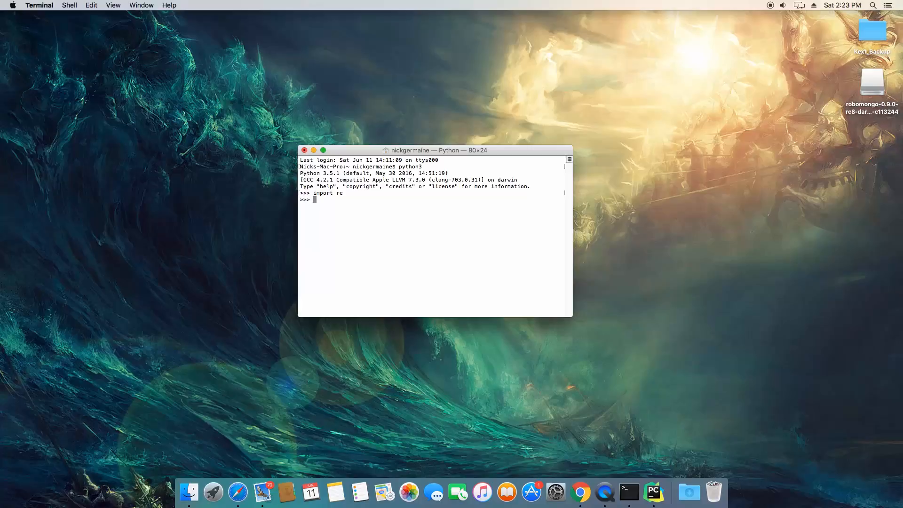
- Assign string = "'I AM NOT YELLING', she said. Though we knew it to not be true."
text(s)
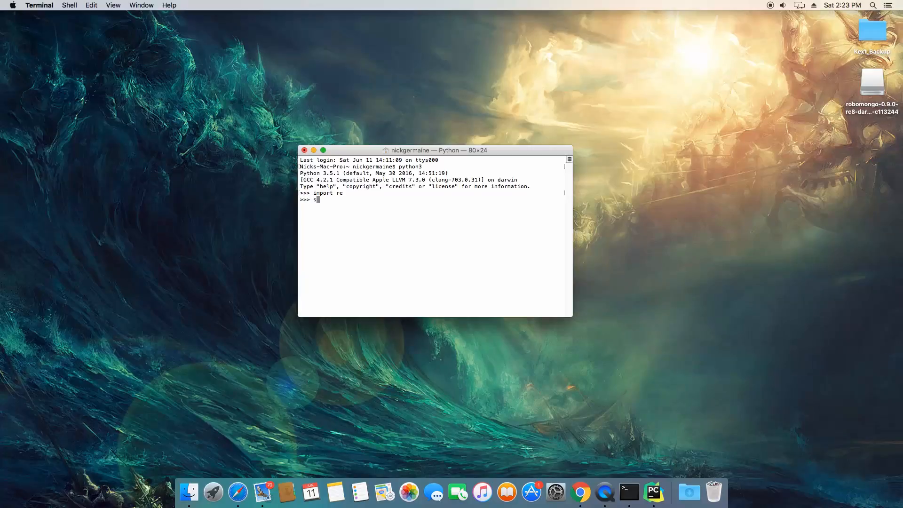
text(string = "'I AM NOT)
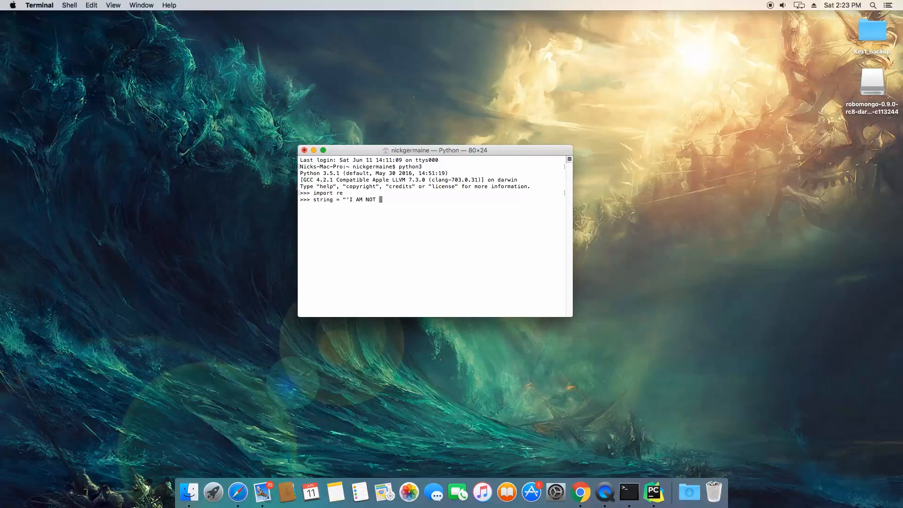
text(YELLING)
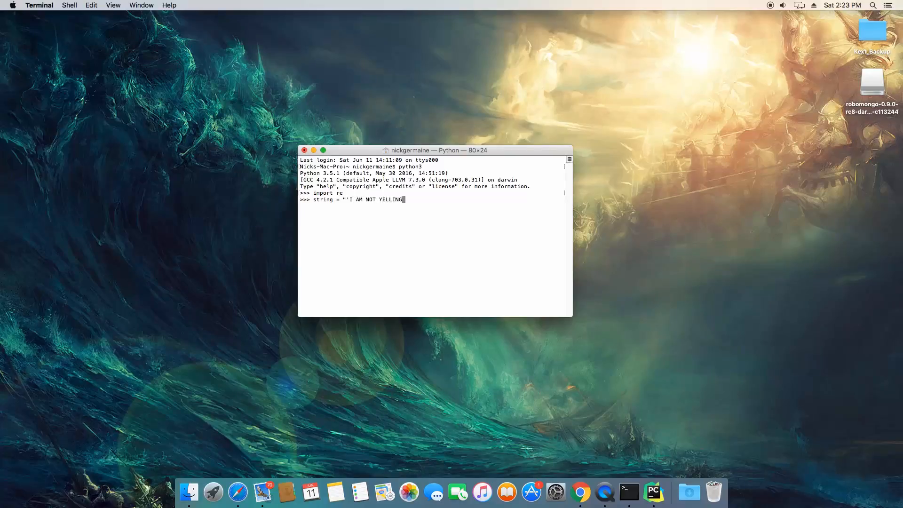
text(', she said)
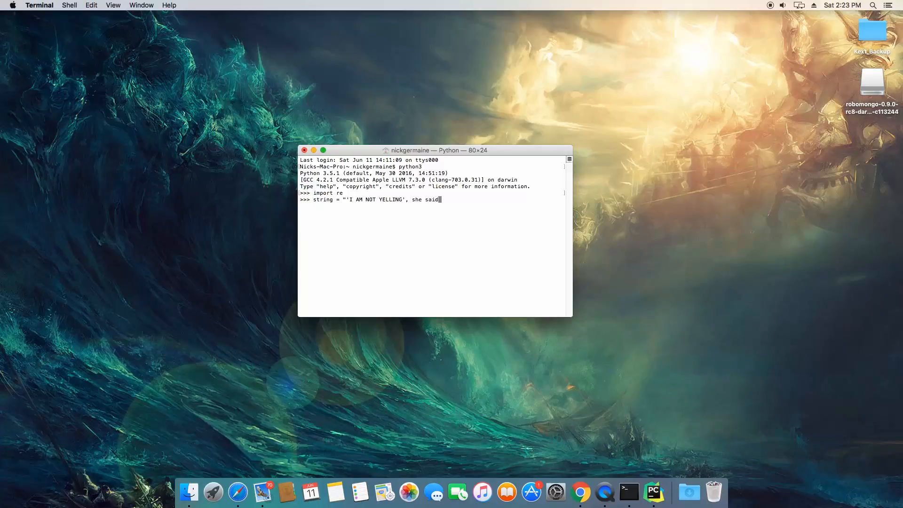
text(Though we knew it to)
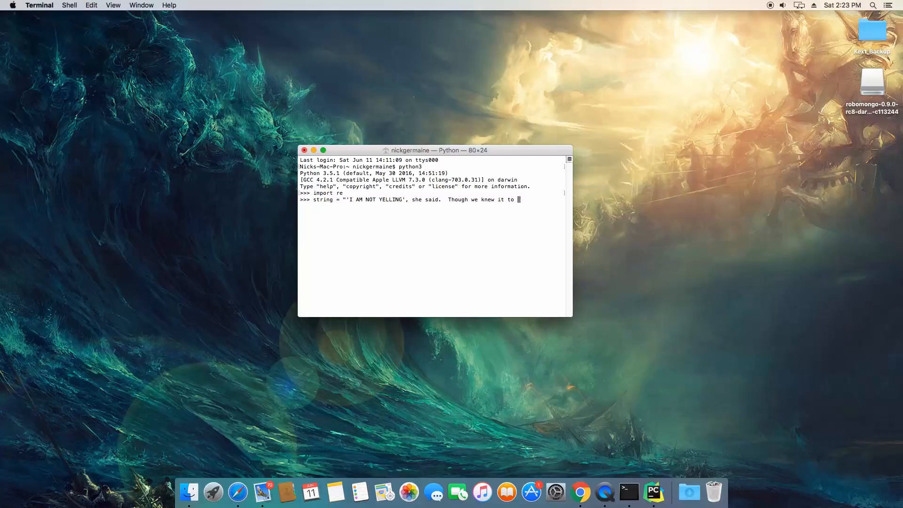
text(not b)
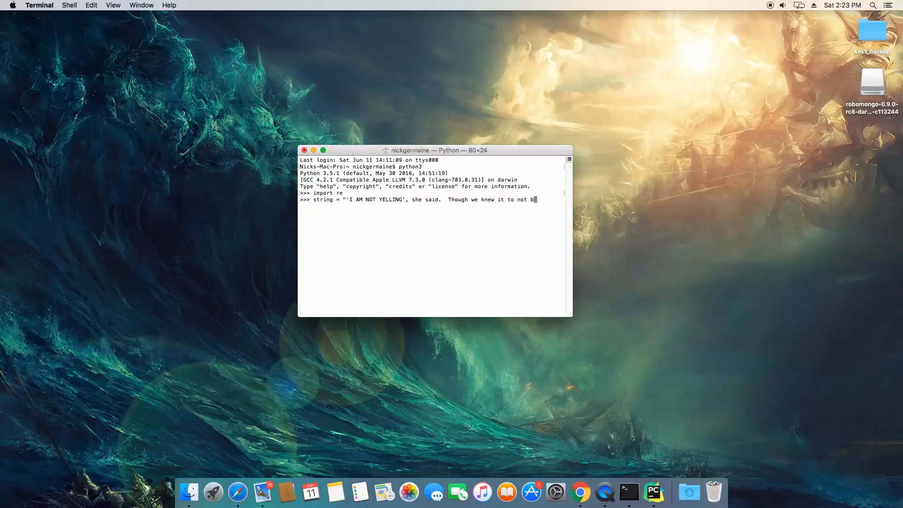
text(e true.)
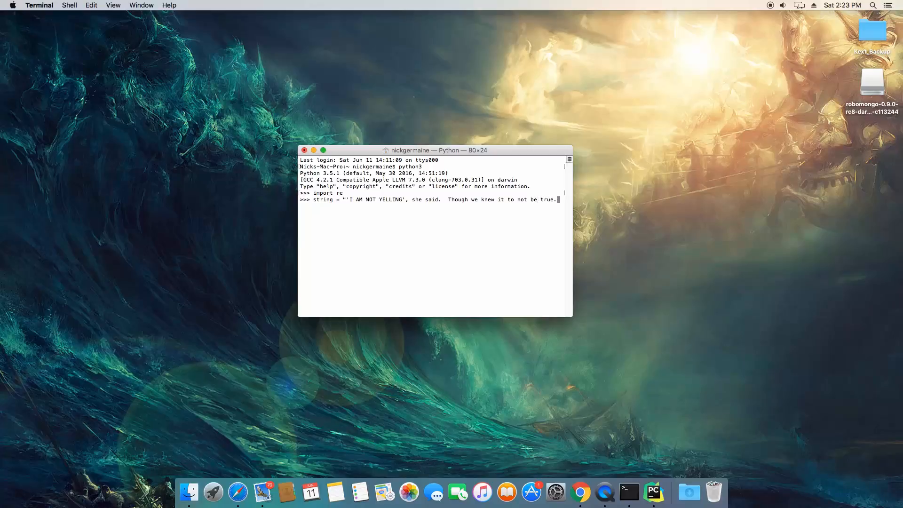
key(enter)
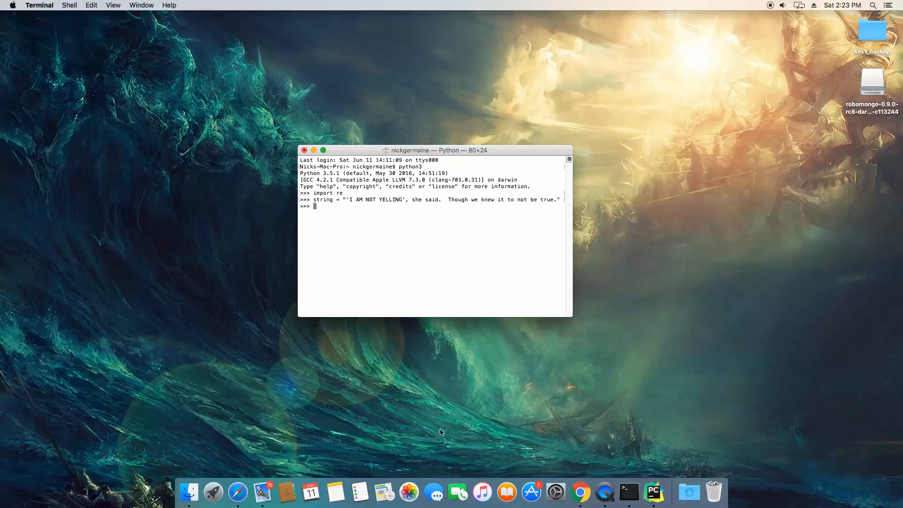
- Start an incognito Chrome window from the Dock and search for regex
right_click(580, 492)
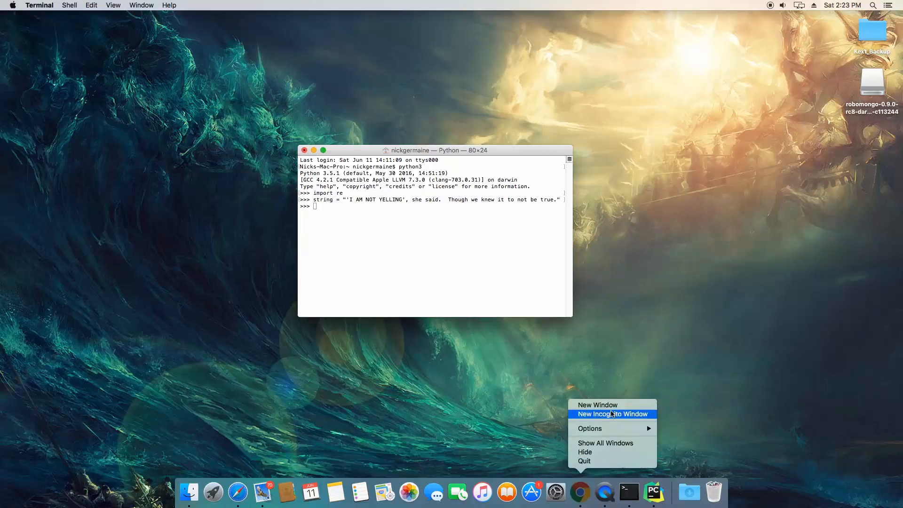
click(611, 414)
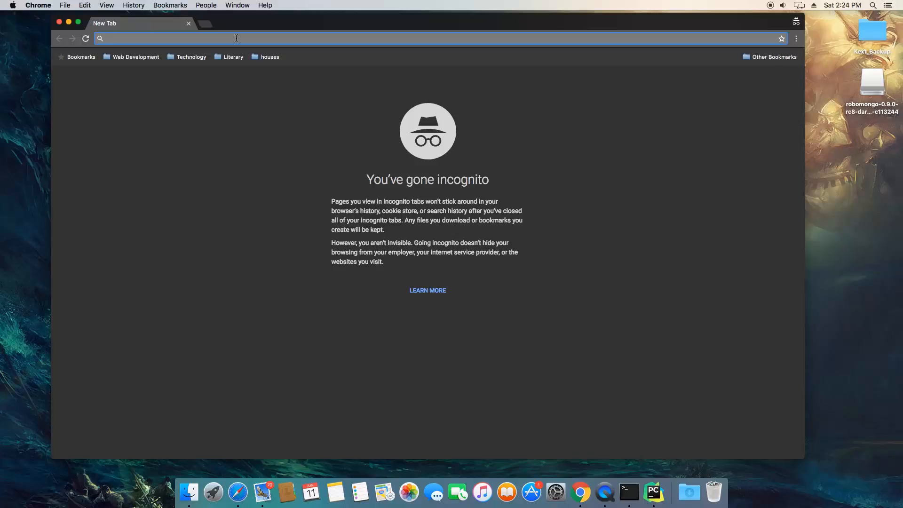
text(register.com)
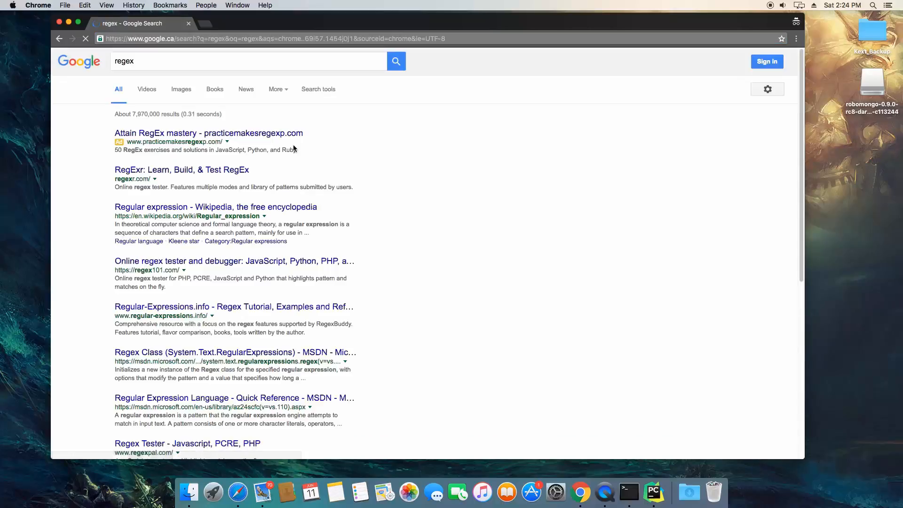
mouse_move(215, 207)
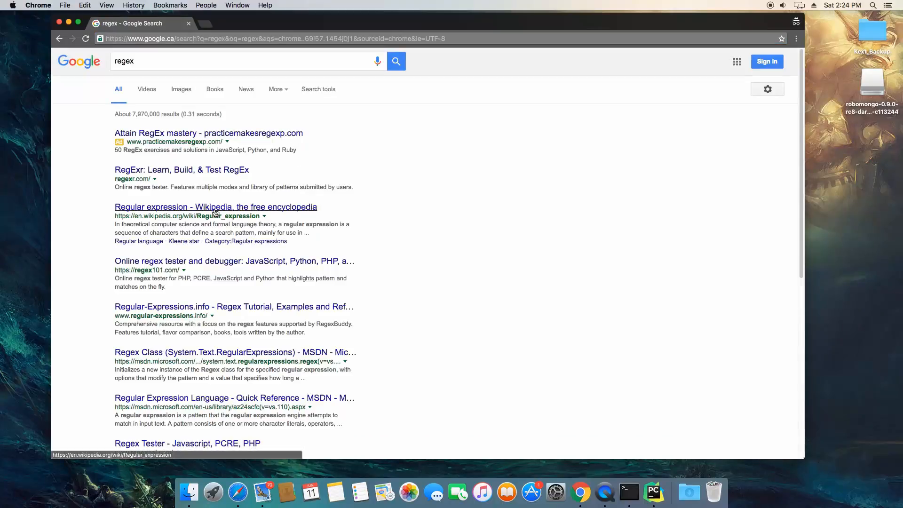
- Read the Wikipedia Regular expression article down through its Patterns section
click(215, 207)
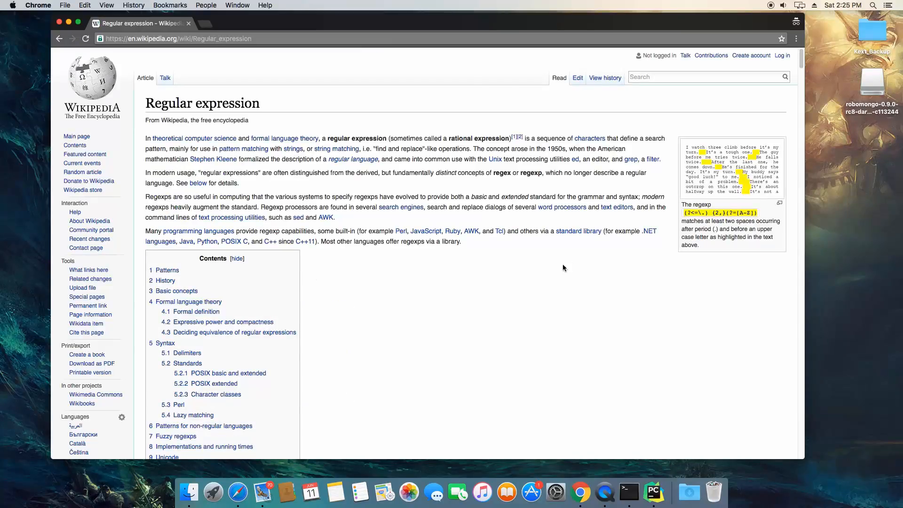
mouse_move(538, 247)
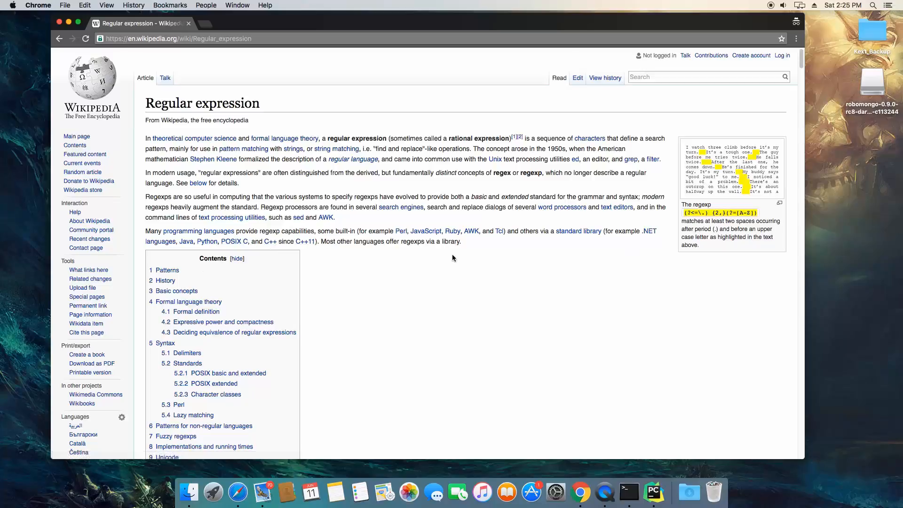
mouse_move(400, 232)
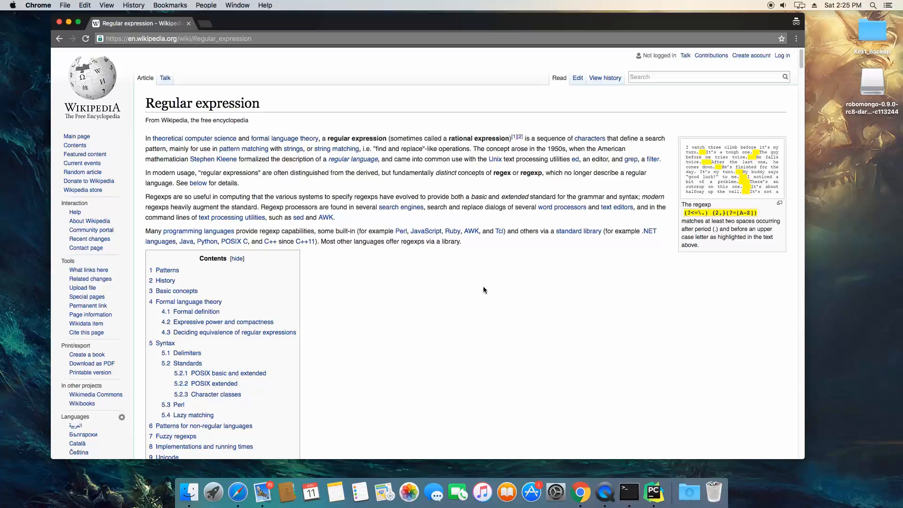
mouse_move(489, 348)
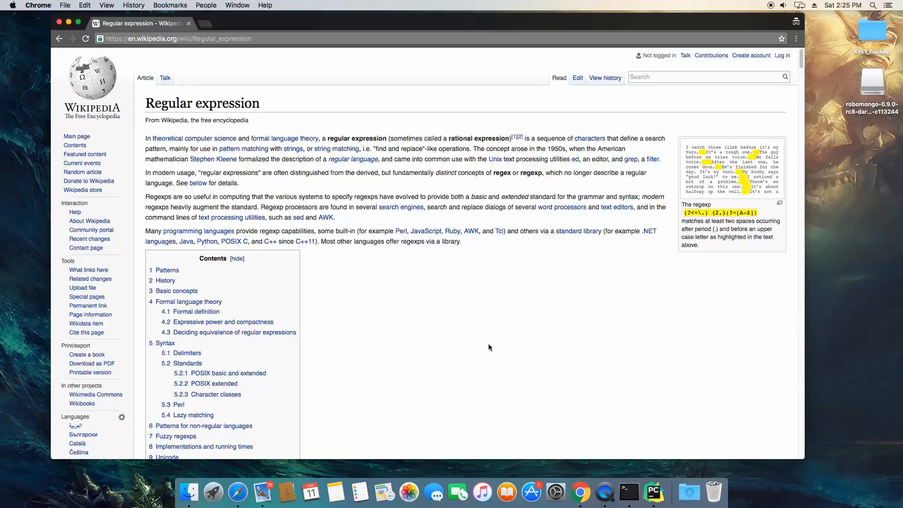
mouse_move(485, 362)
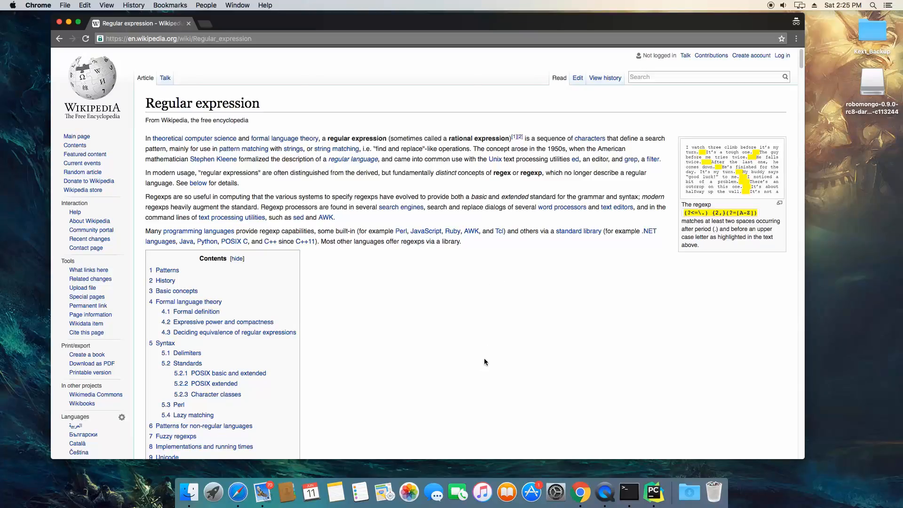
mouse_move(489, 361)
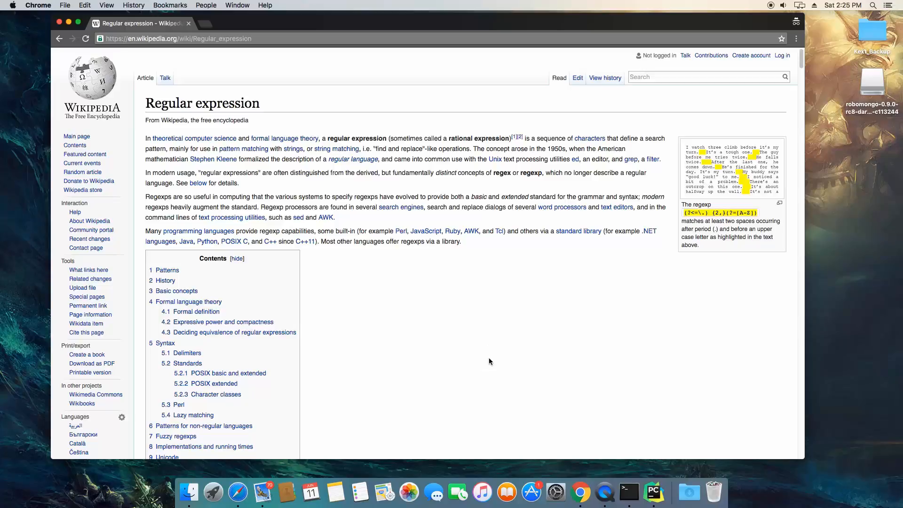
scroll(down, 3)
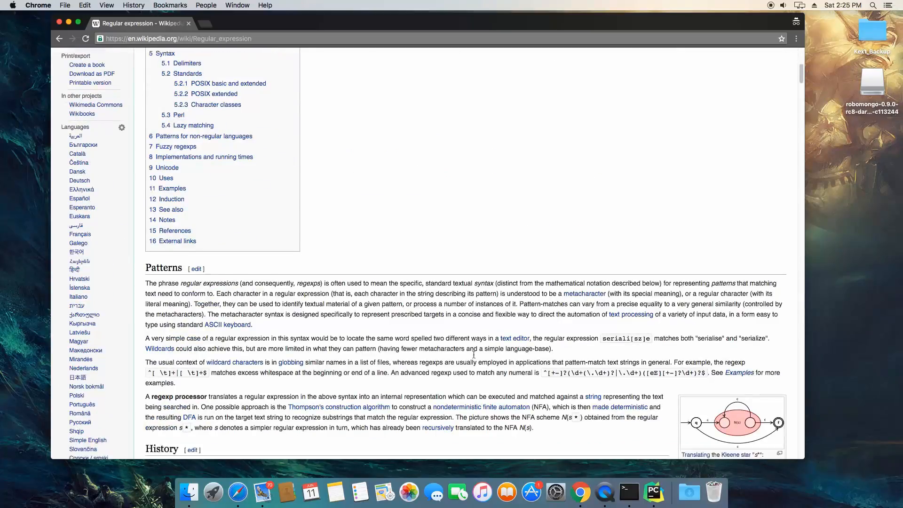
scroll(down, 3)
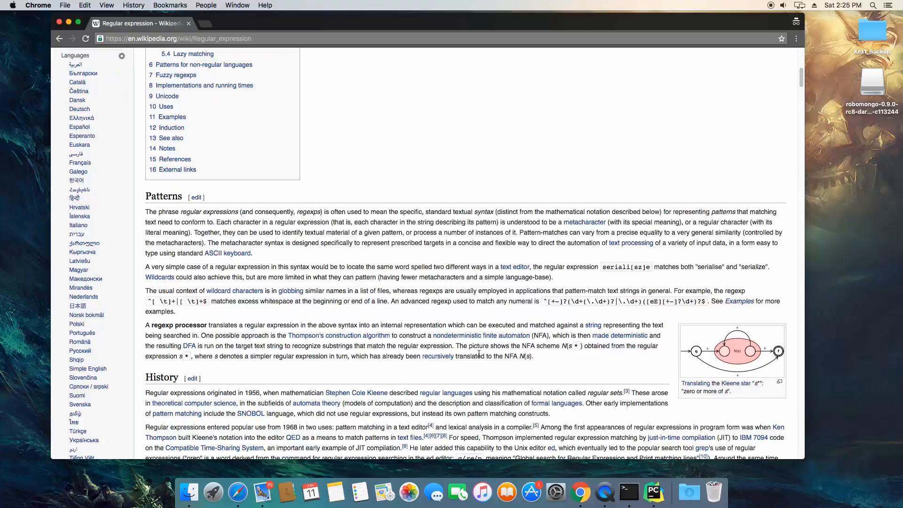
mouse_move(224, 179)
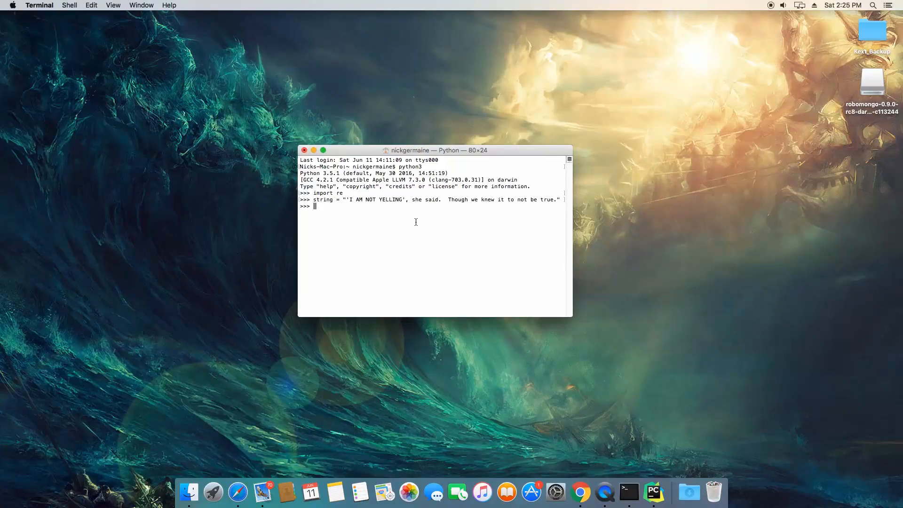
- Run print(string) to echo the stored quotation
text(p)
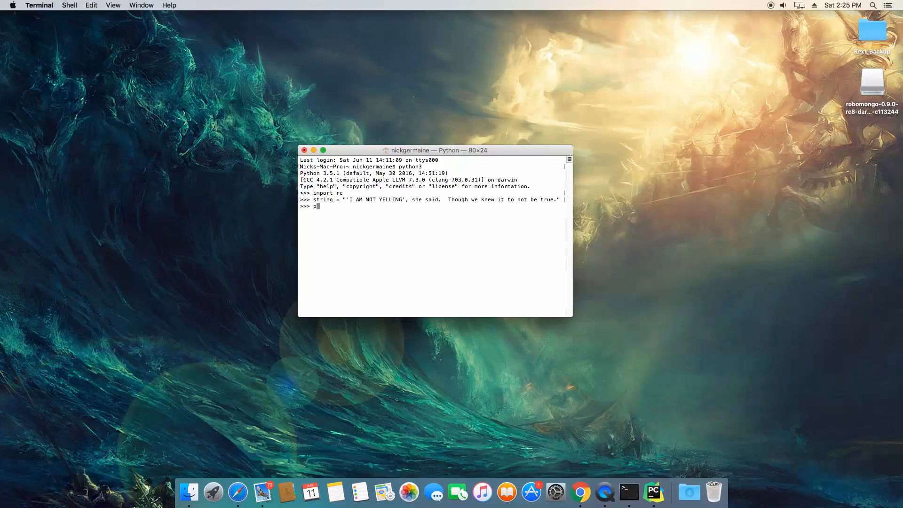
text(rint(string))
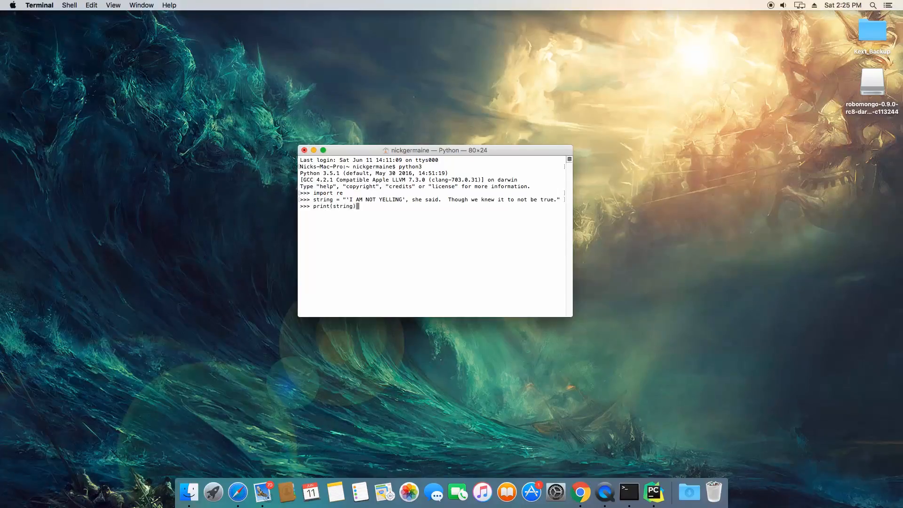
key(enter)
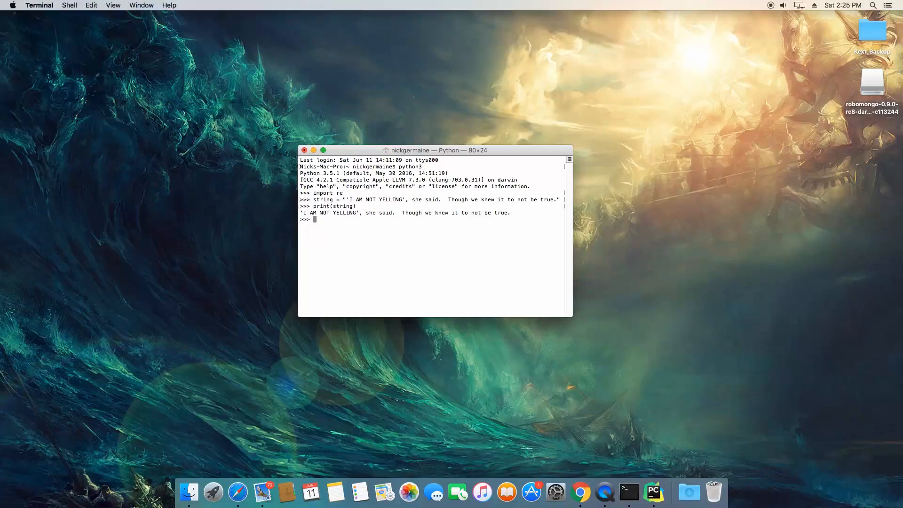
- Begin new = re.sub(...) with an empty character class and string as the target
text(new =)
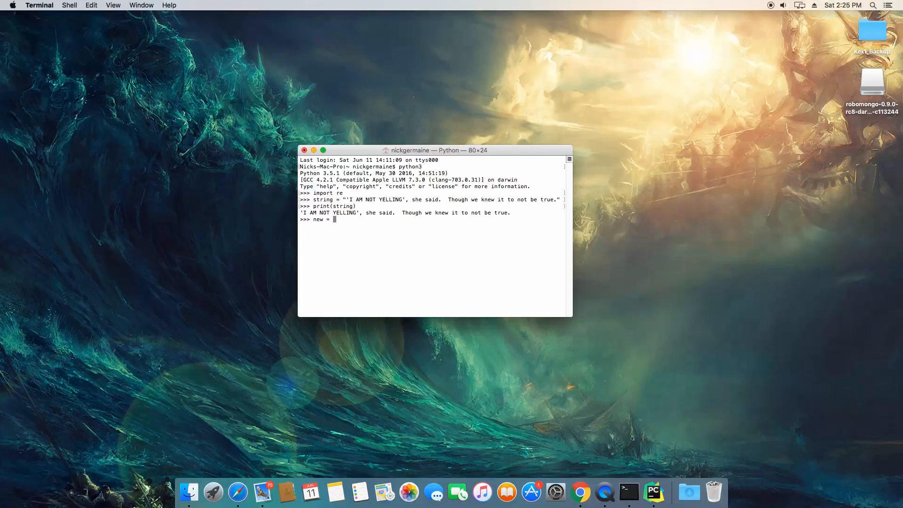
text(re.sub)
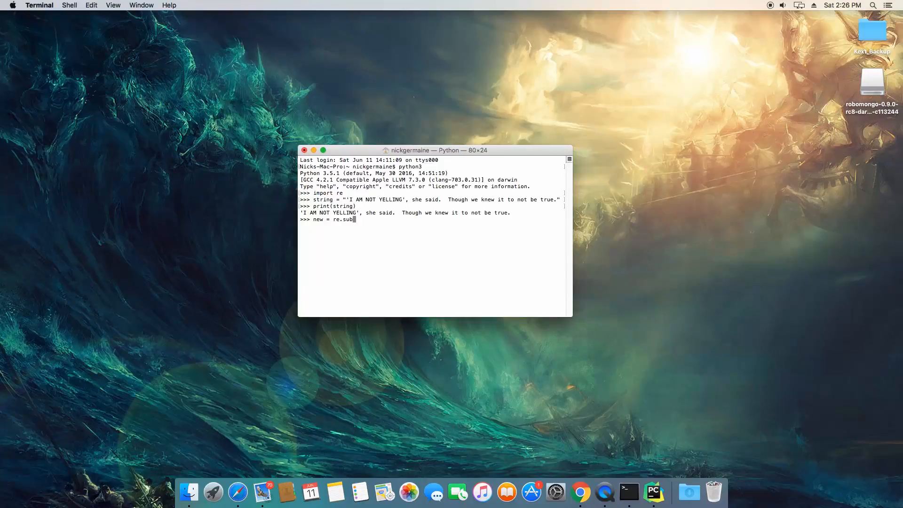
text(())
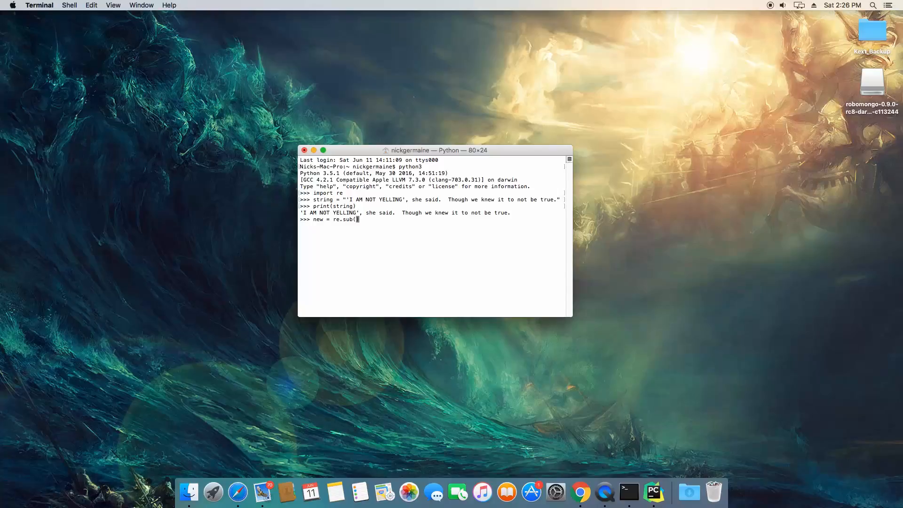
text('', '',)
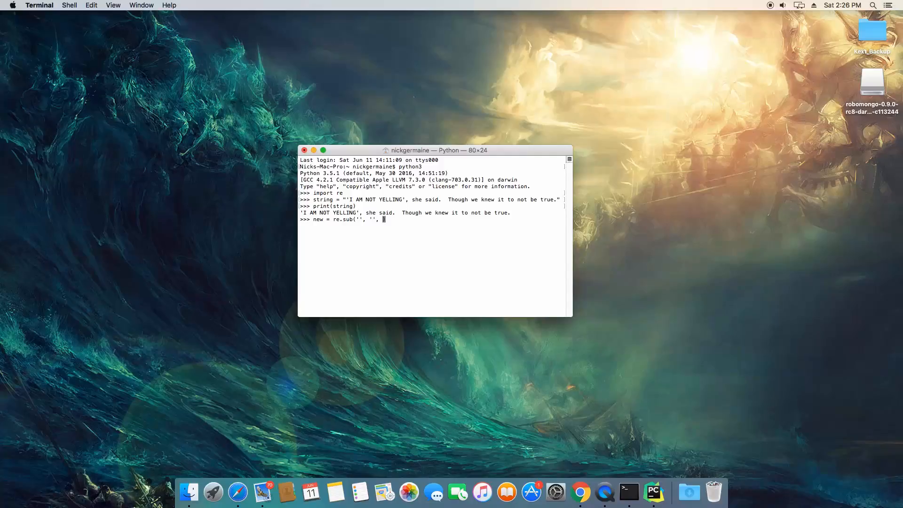
text(string))
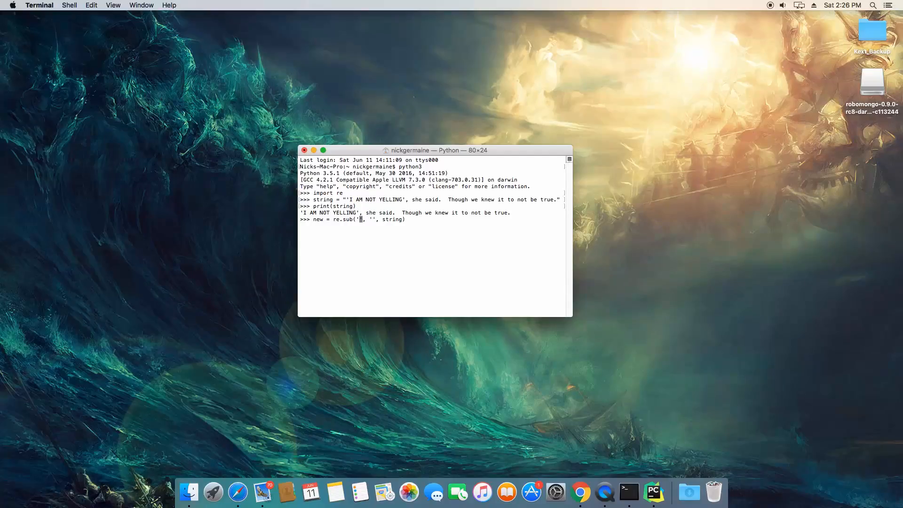
text([])
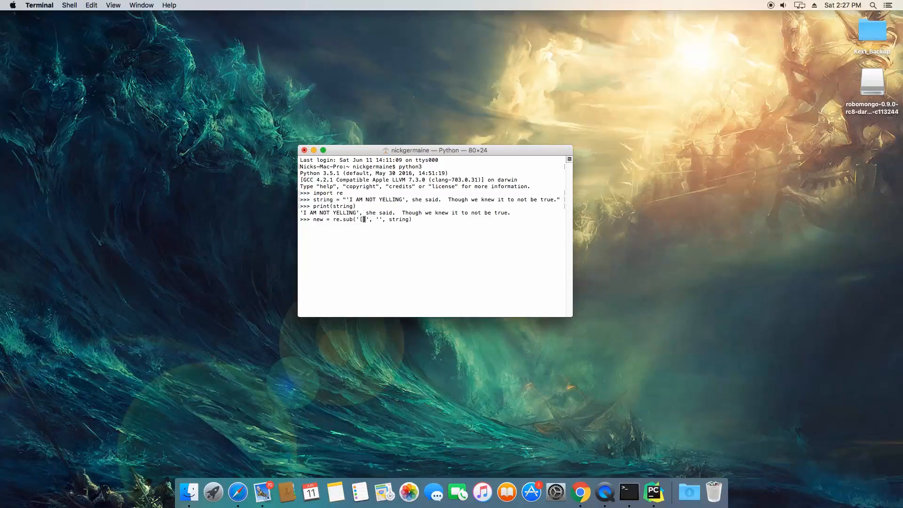
- Complete the pattern as '[A-Z]' to strip capitals and print(new) the result
text(AB)
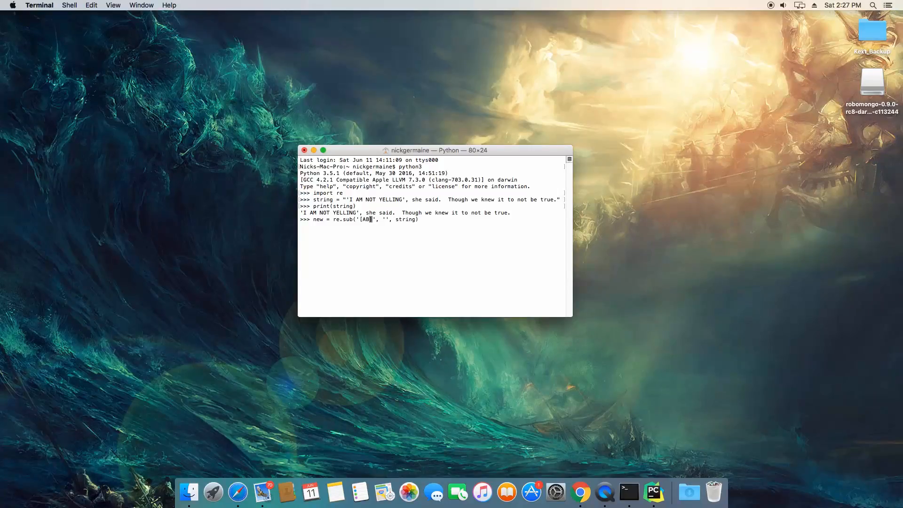
text(CDEFH)
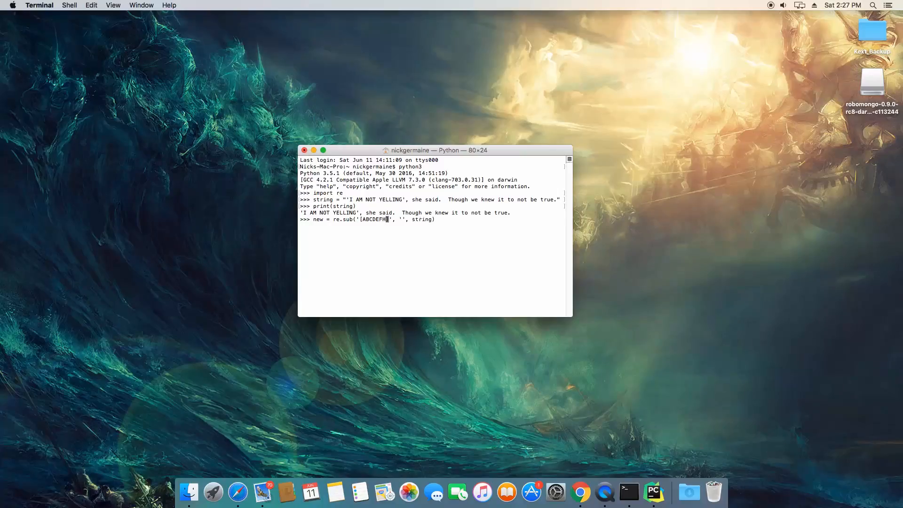
text(GHI)
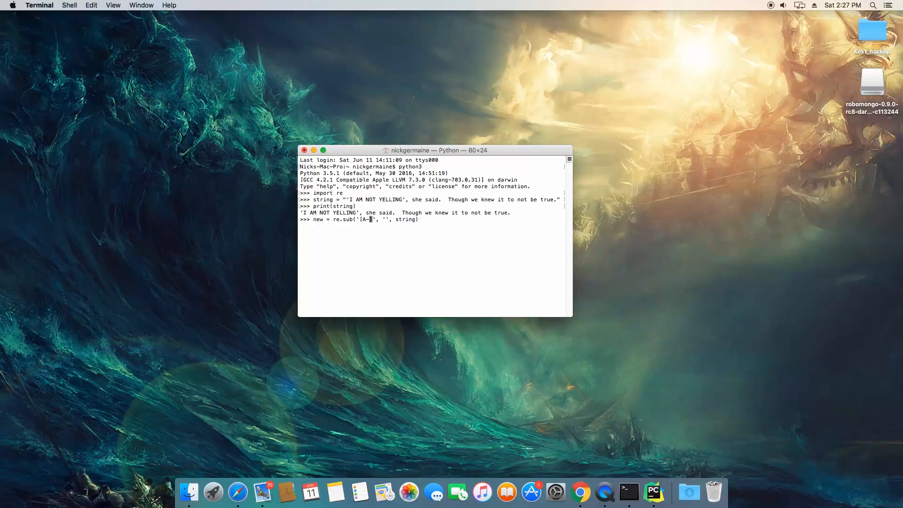
text(Z)
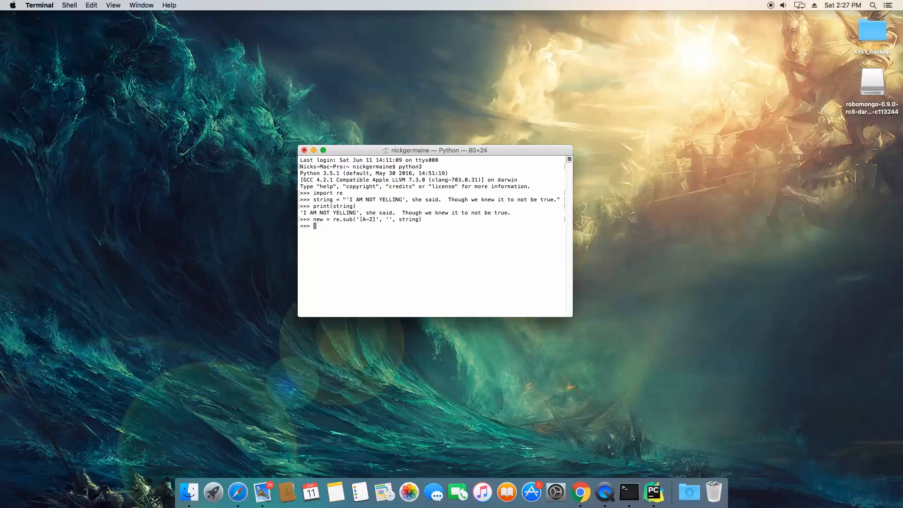
text(print(new)
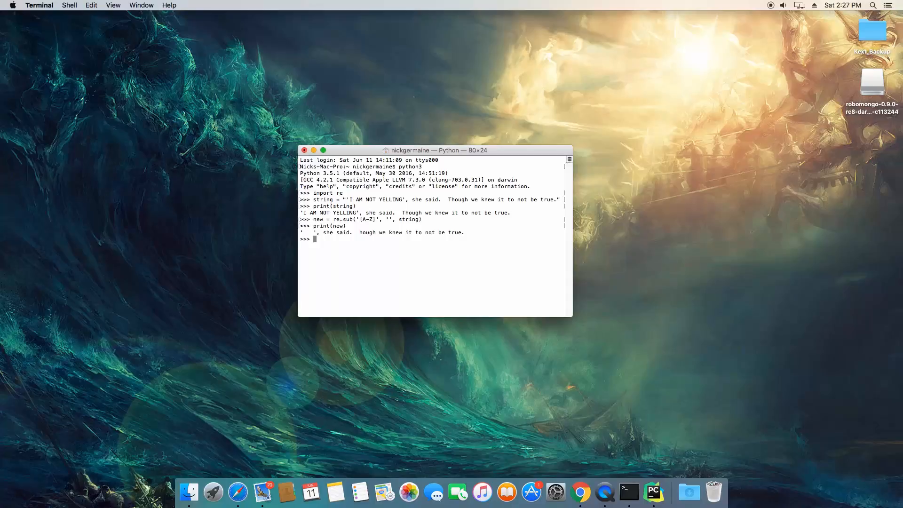
text(new = re.sub('[A-Z]', '', string))
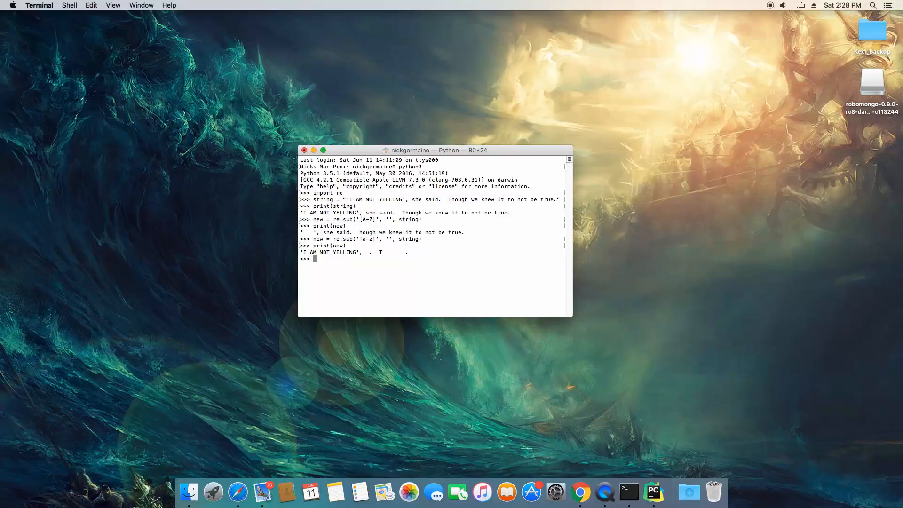
- Run new = re.sub('[a-z]', '', string) to strip the lowercase letters
text(new = re.sub('[a-z]', '', string))
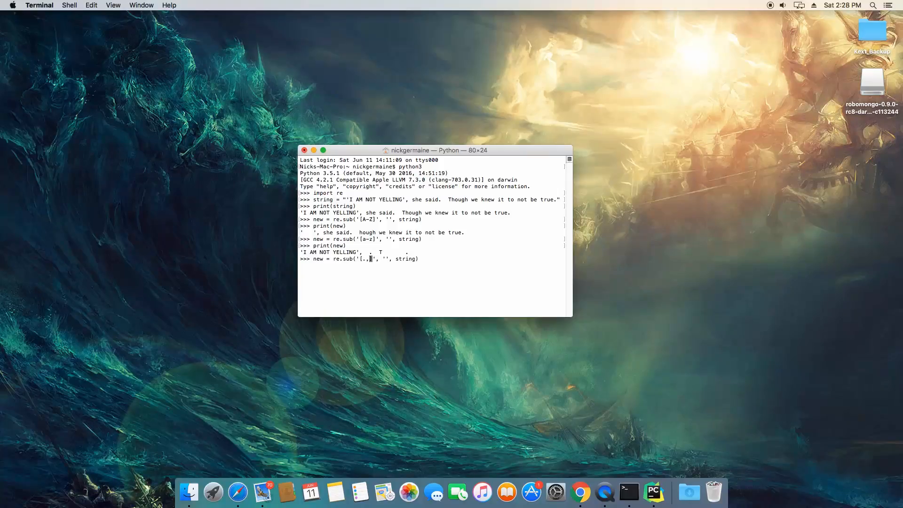
- Strip periods, commas and quotes with re.sub('[.,\']', '', string) and print the result
text(\)
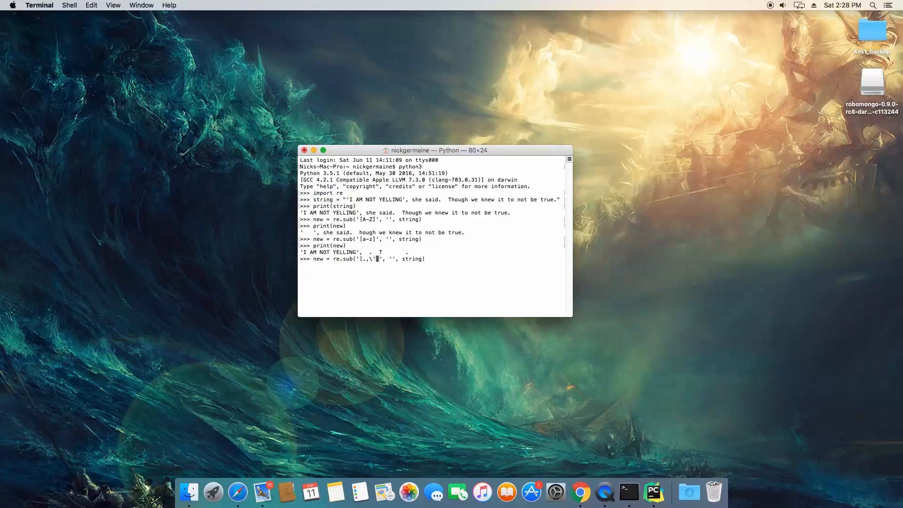
text(print(new))
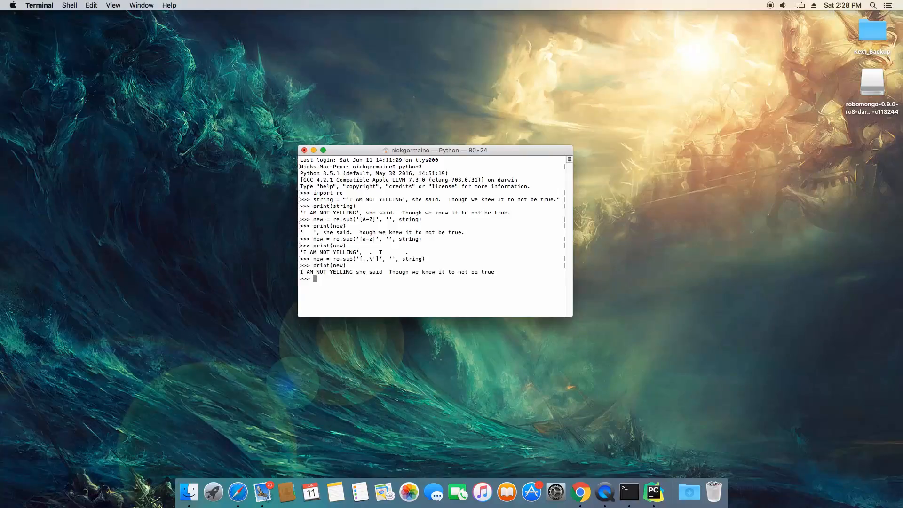
text(print(new))
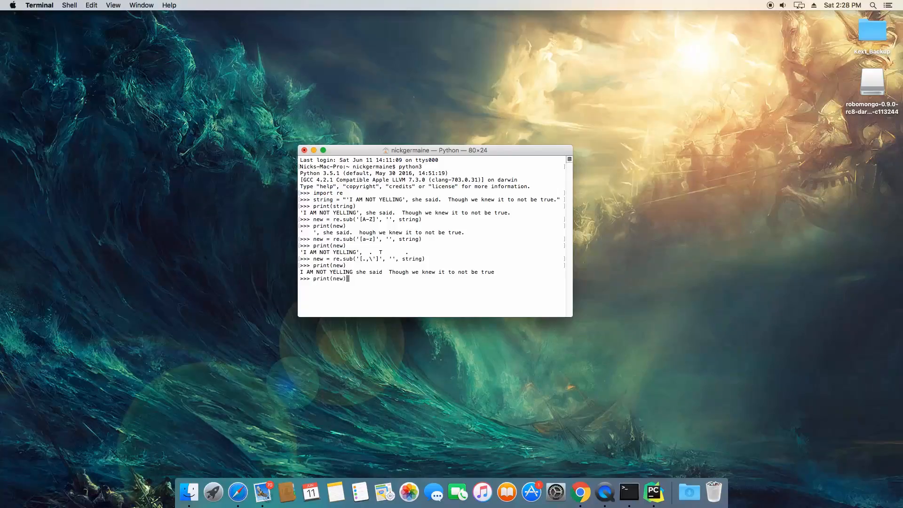
text(new = re.sub('[.,\\']', '', string))
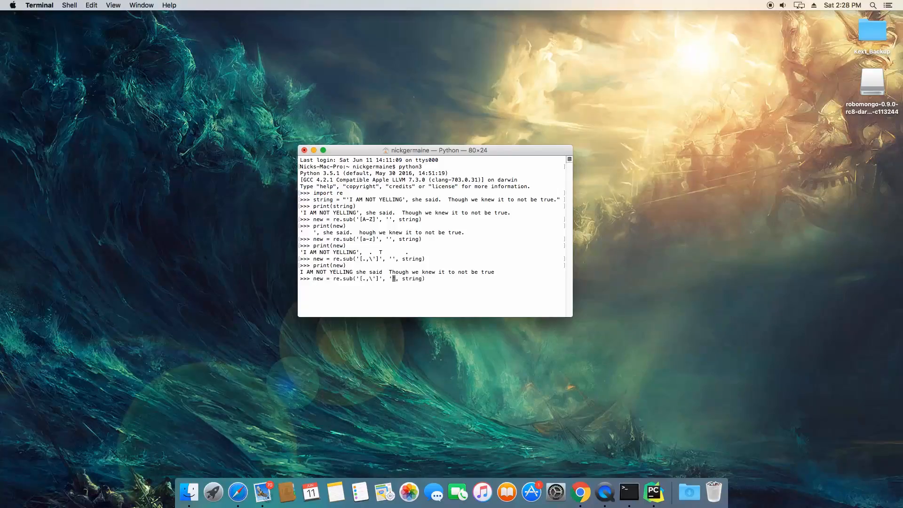
- Extend the class to '[.,\'a-z]' so only I AM NOT YELLING and T remain
text(')
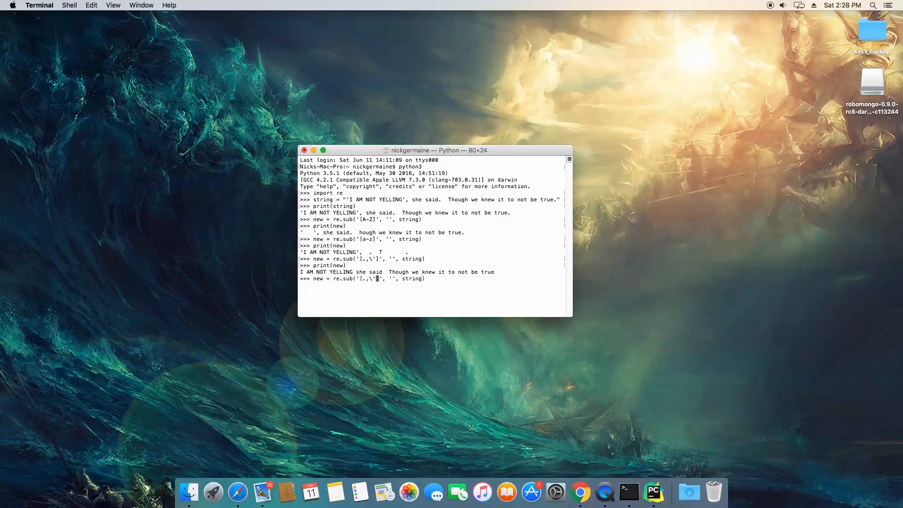
text(a-z)
text(print(new)
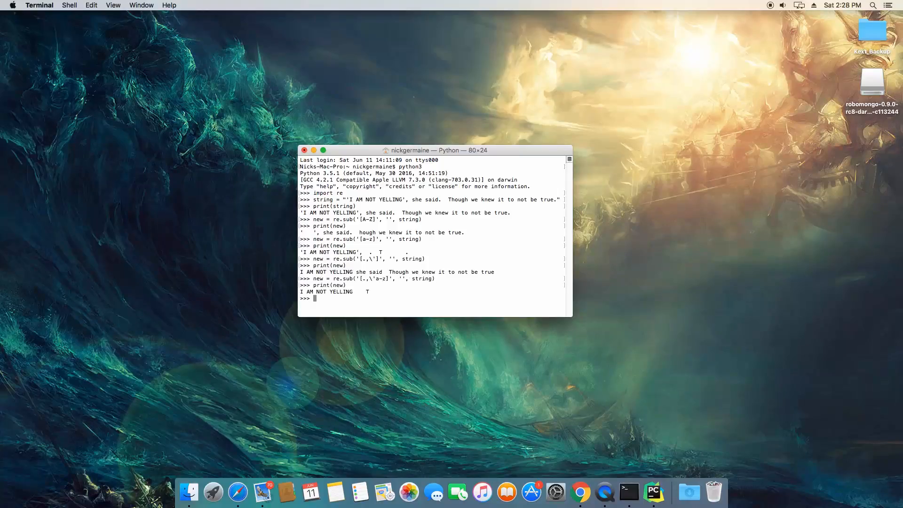
text(new = re.sub('[.,\'a-z]', '', string))
text(print(new)
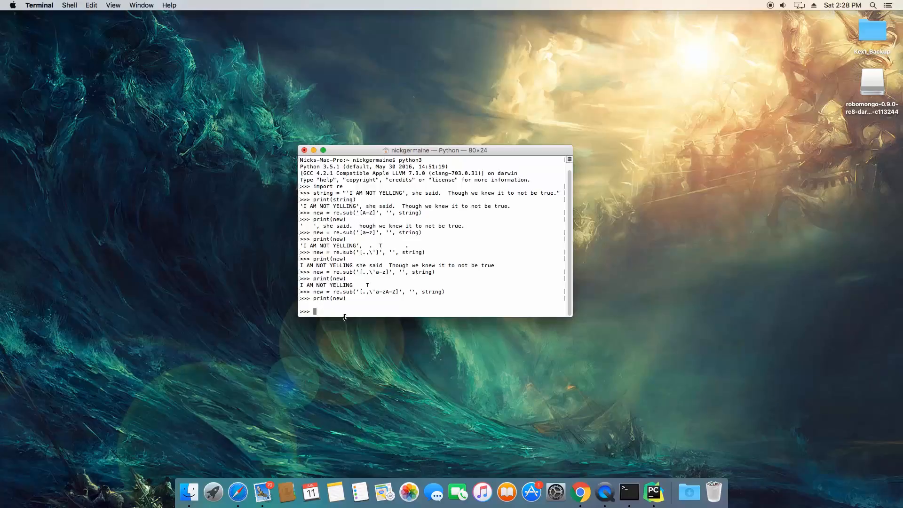
- Edit the class to remove punctuation and capitals, printing "she said hough we knew it to not be true"
text(new = re.sub('[.,\'a-zA-Z]', '', string))
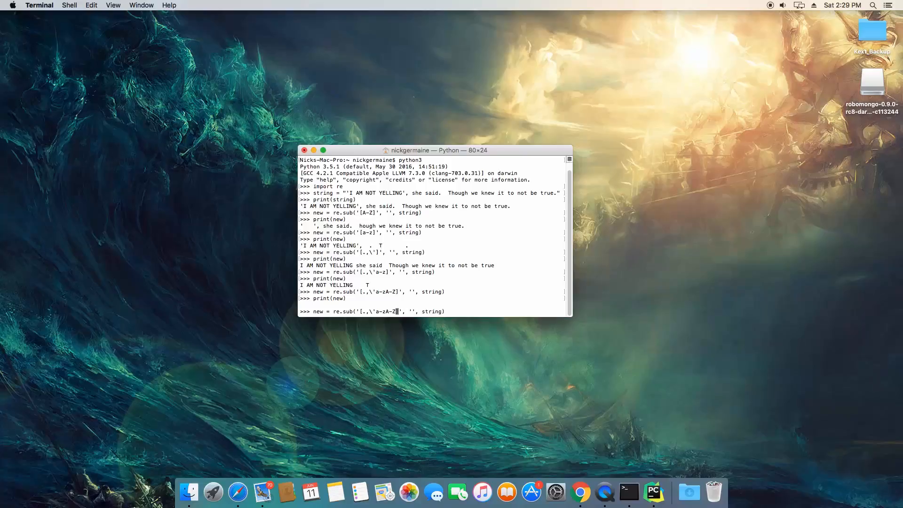
key(enter)
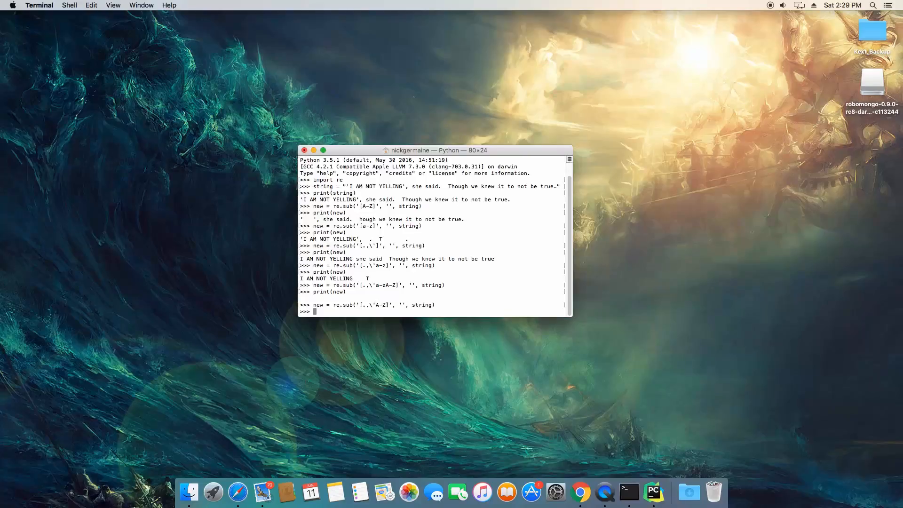
key(Return)
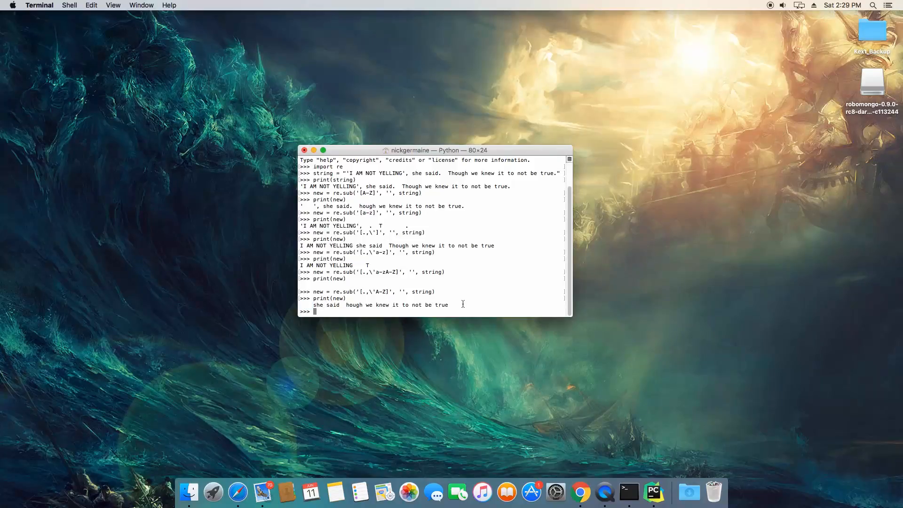
mouse_move(398, 313)
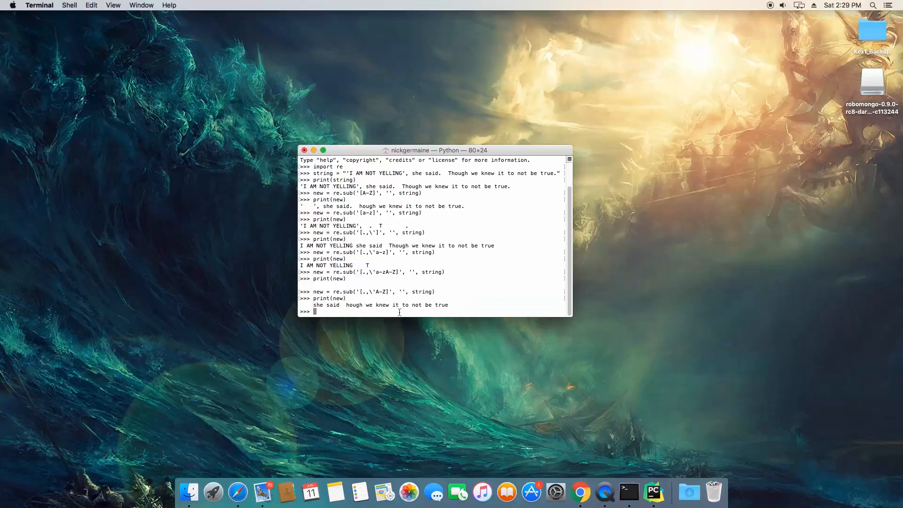
- Add " " to the class so print(new) shows shesaidhoughweknewittonotbetrue
text(new = re.sub('[.,\'A-Z]', '', string))
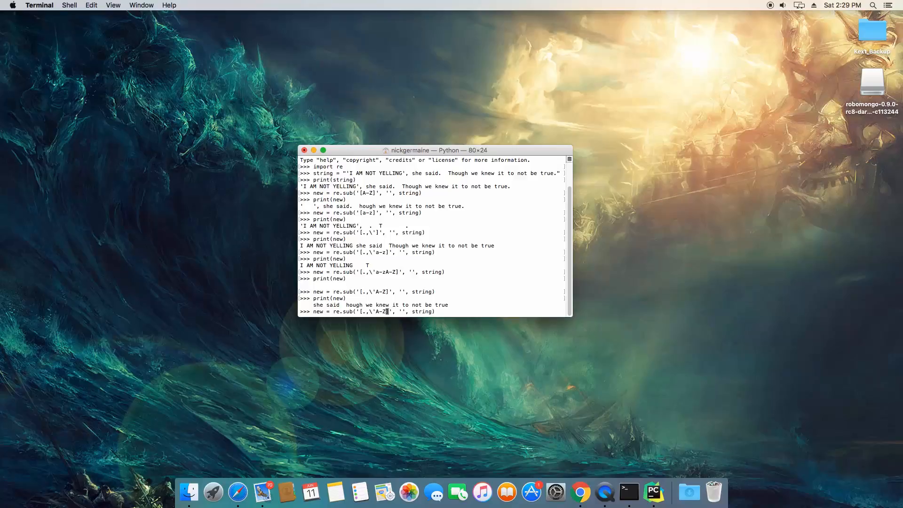
text(+" ")
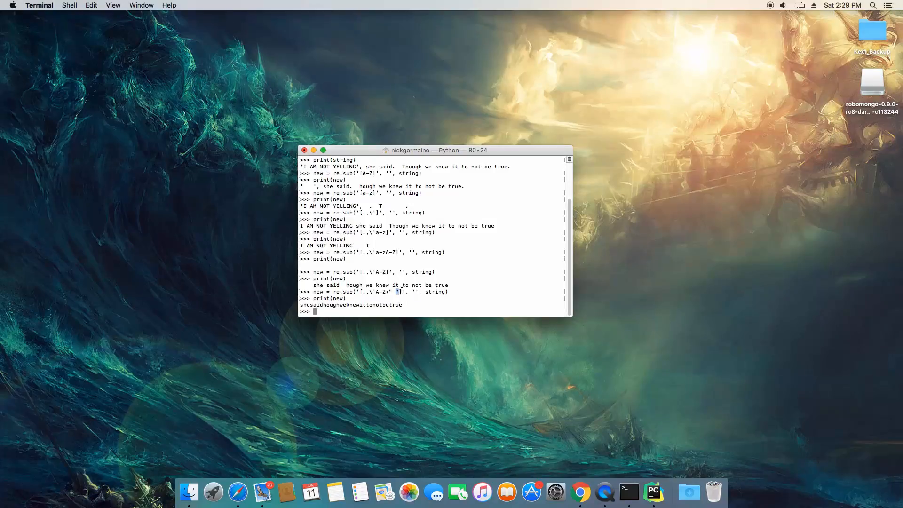
text(print(new))
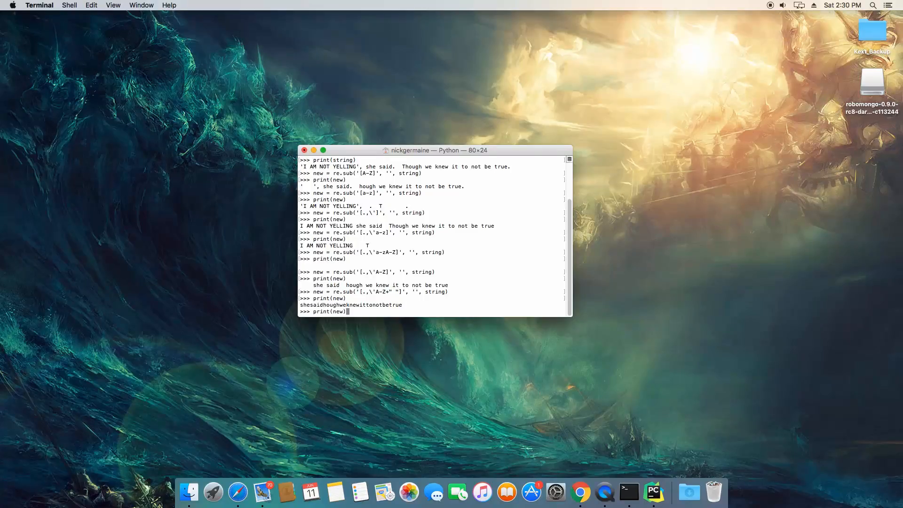
- Append "6 298 - 345" to string and print the extended sentence
text(string)
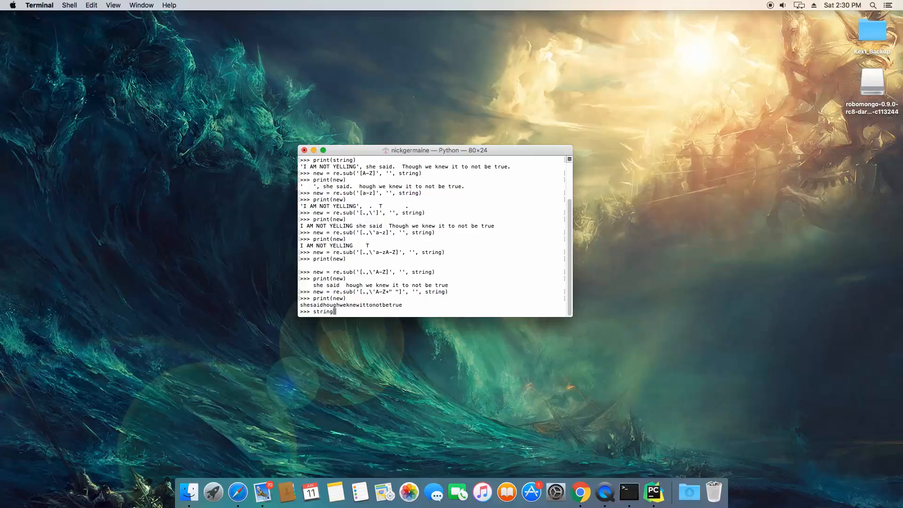
text(= string +)
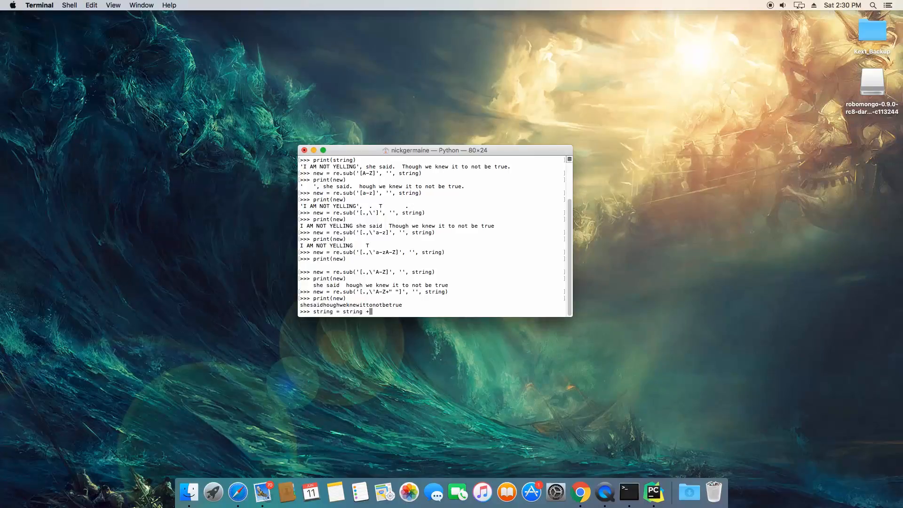
text(")
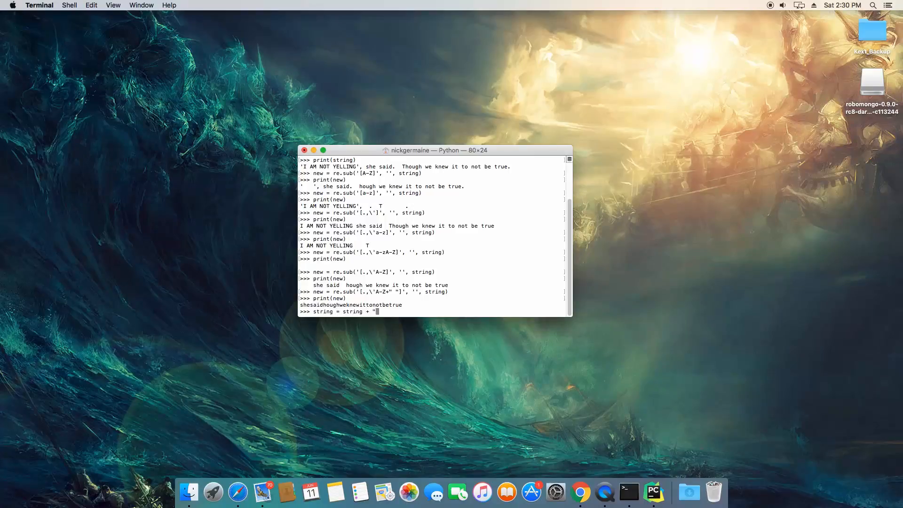
text(6)
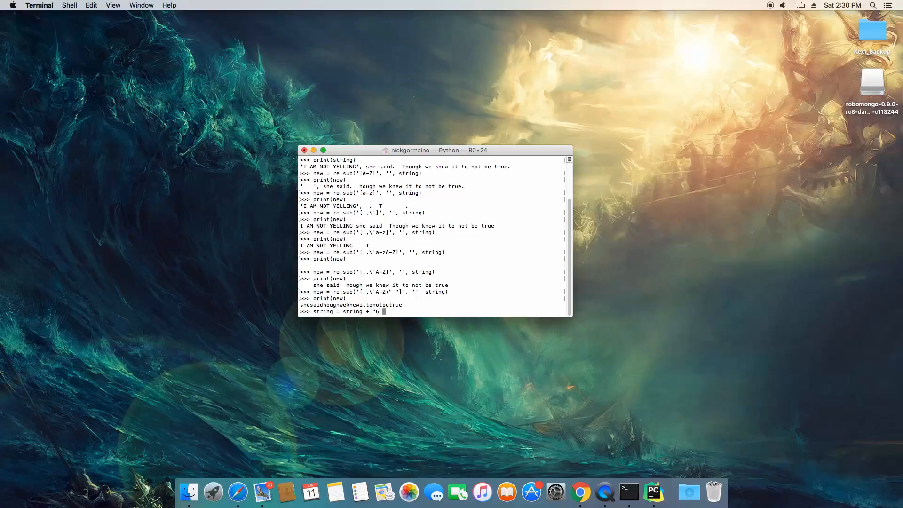
text(298 - 345)
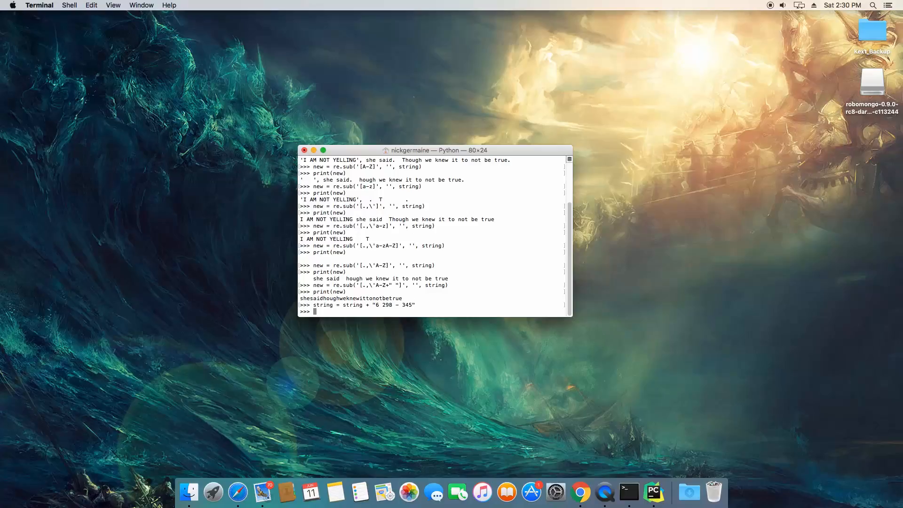
text(print(s)
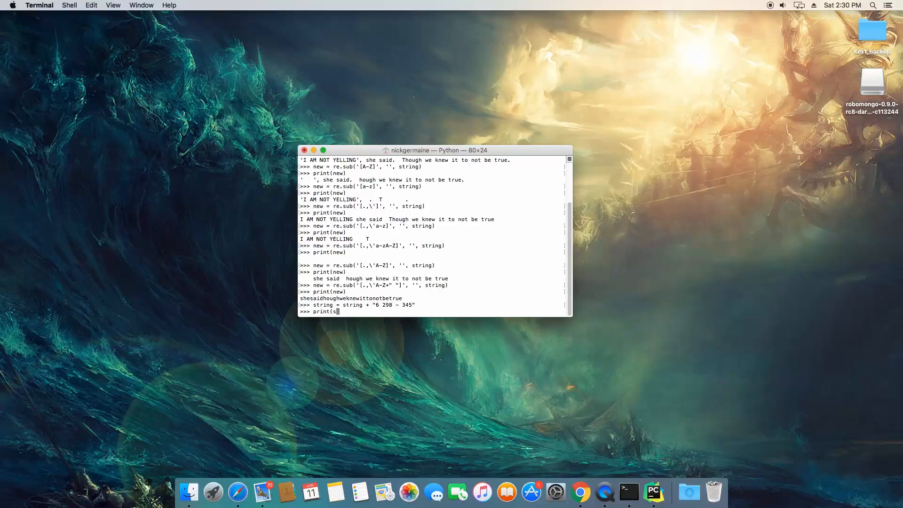
key(enter)
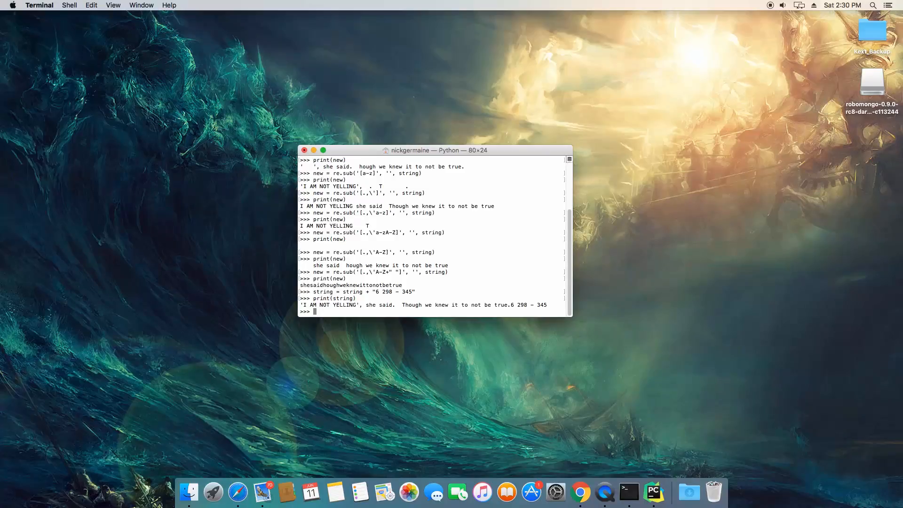
text(new = re.sub)
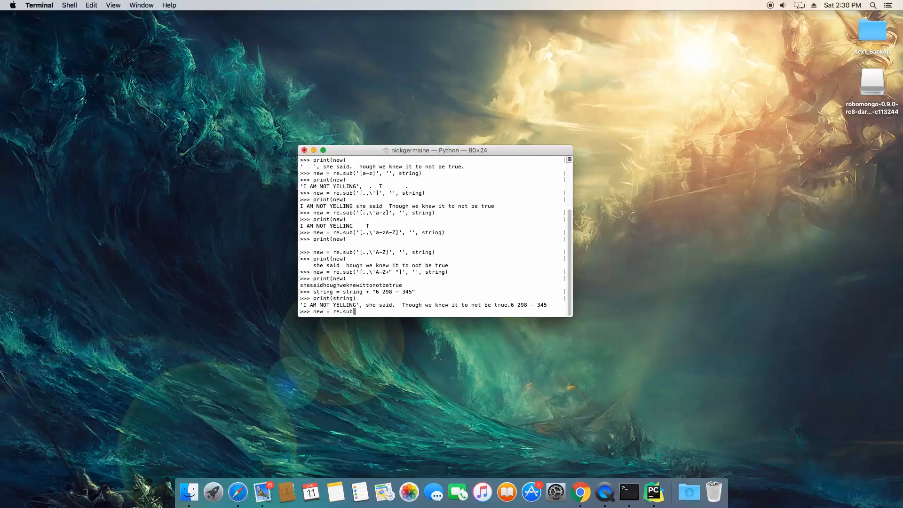
- Strip non-digits with re.sub('[^0-9]', '', string) and print the result 6298345
text(([)
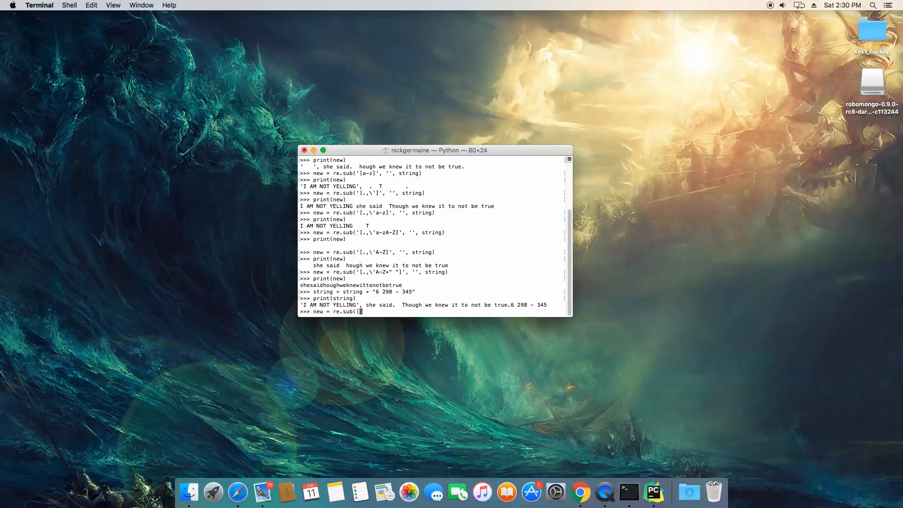
text(^0-9])
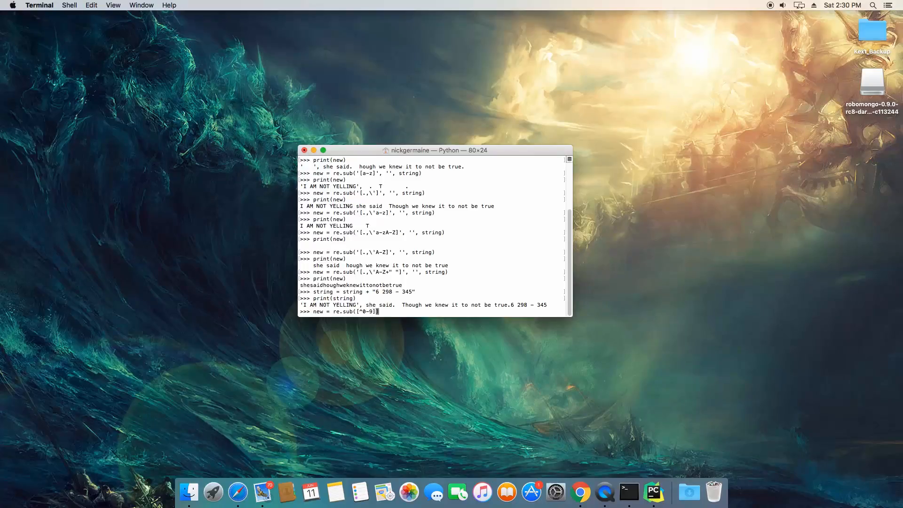
text(')
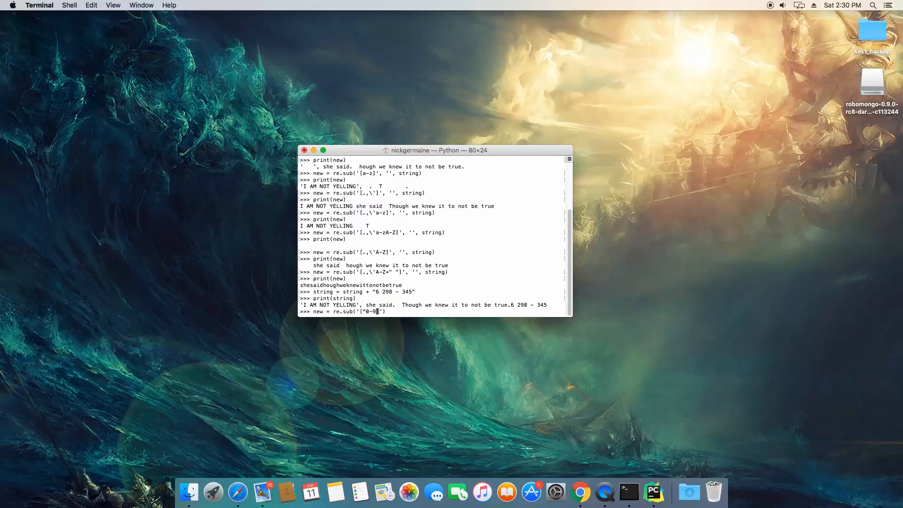
text(, '',)
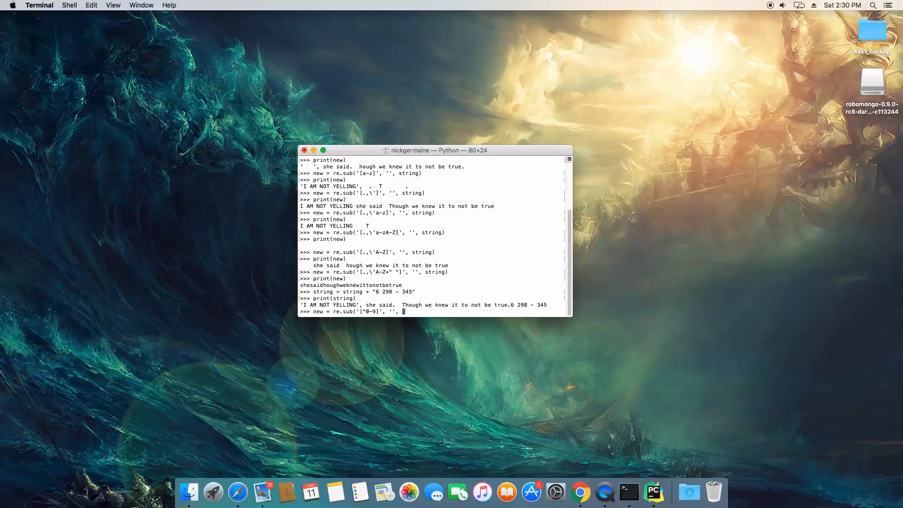
text(string)
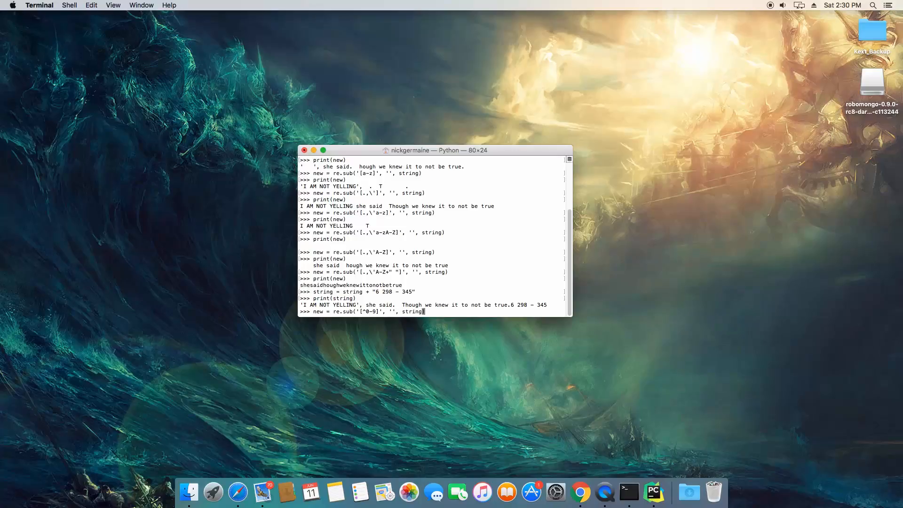
text(print(string))
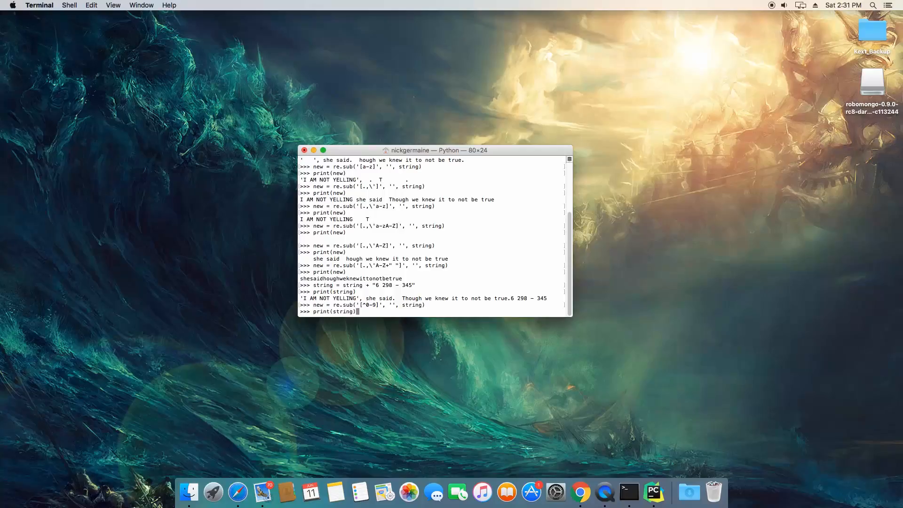
key(Return)
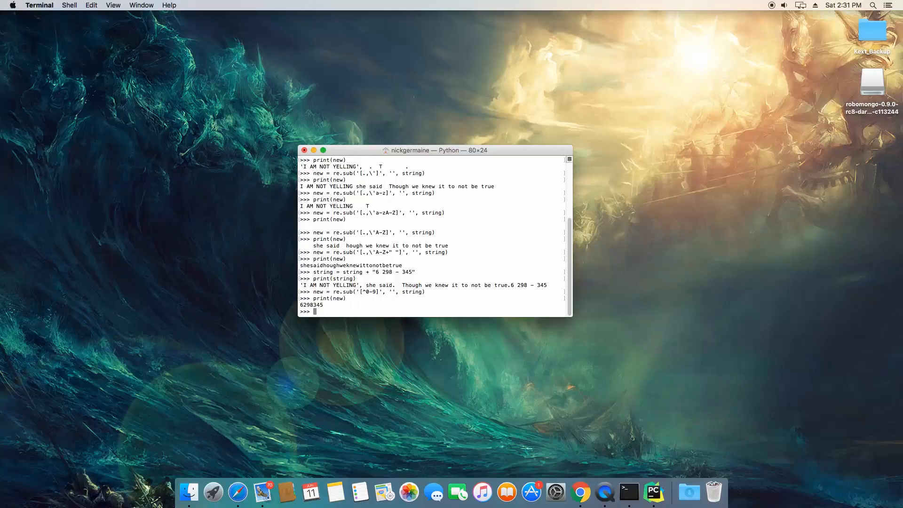